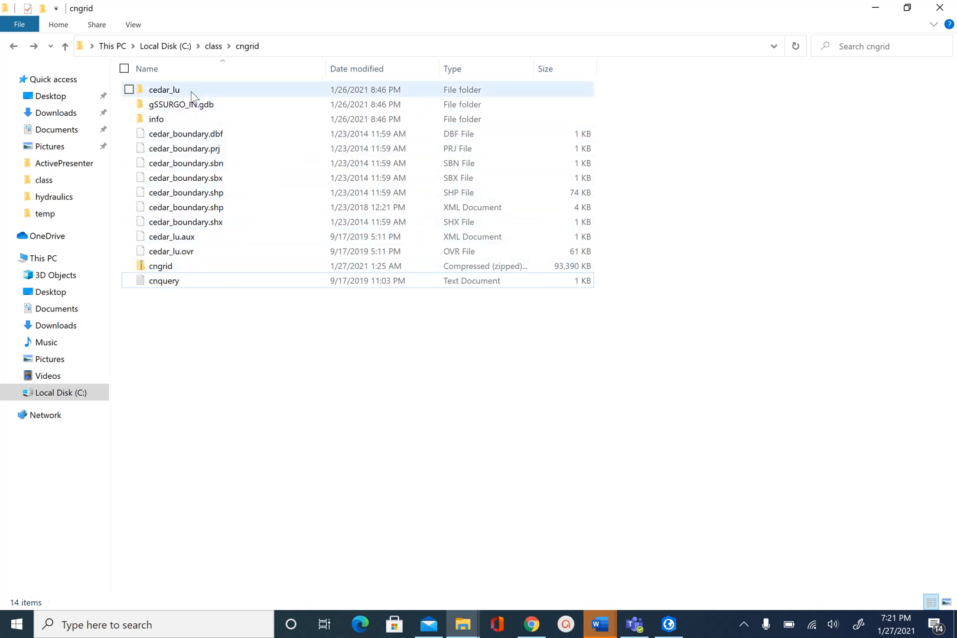
{"action": "mouse_move", "coordinate": [165, 89]}
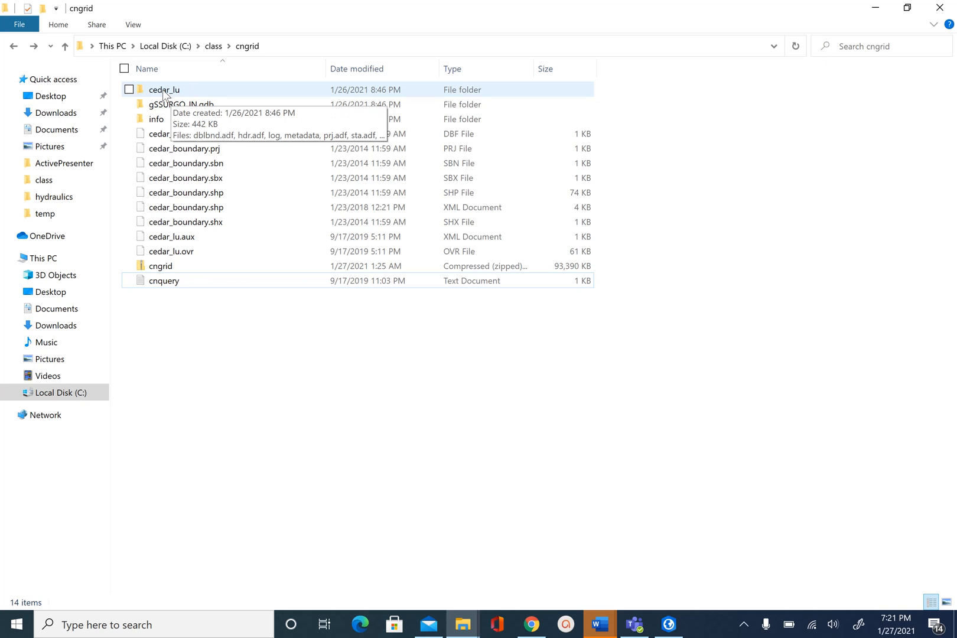
{"action": "mouse_move", "coordinate": [182, 103]}
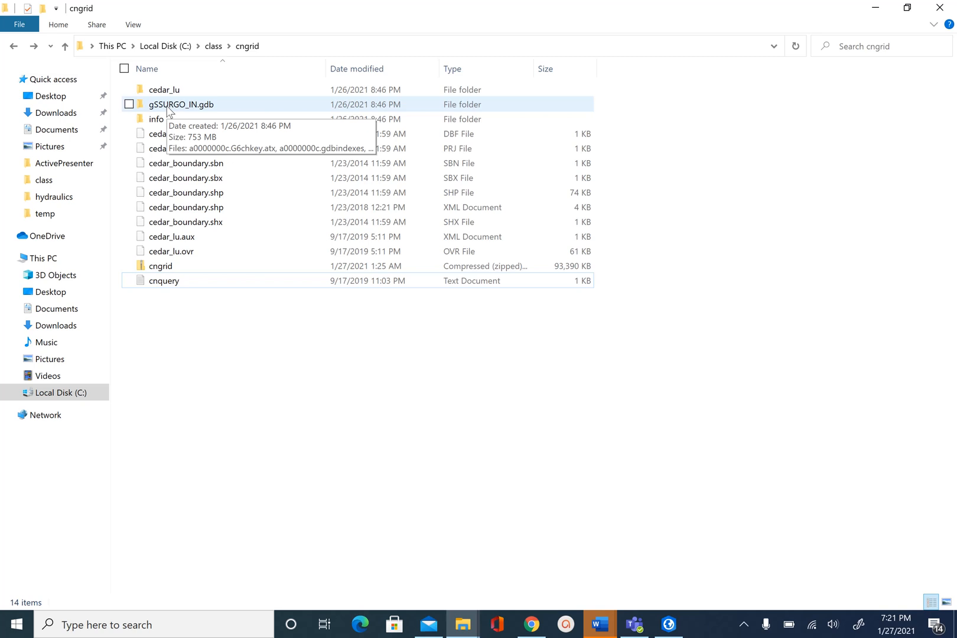
{"action": "mouse_move", "coordinate": [196, 115]}
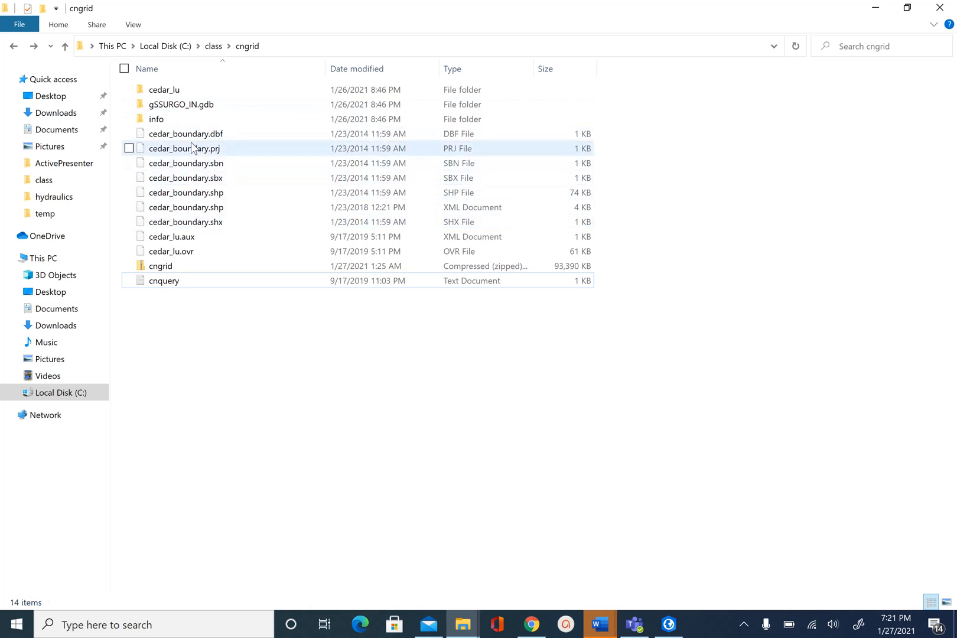
- Launch ArcGIS Pro from the Start menu and start a blank Map project
{"action": "left_click", "coordinate": [184, 207]}
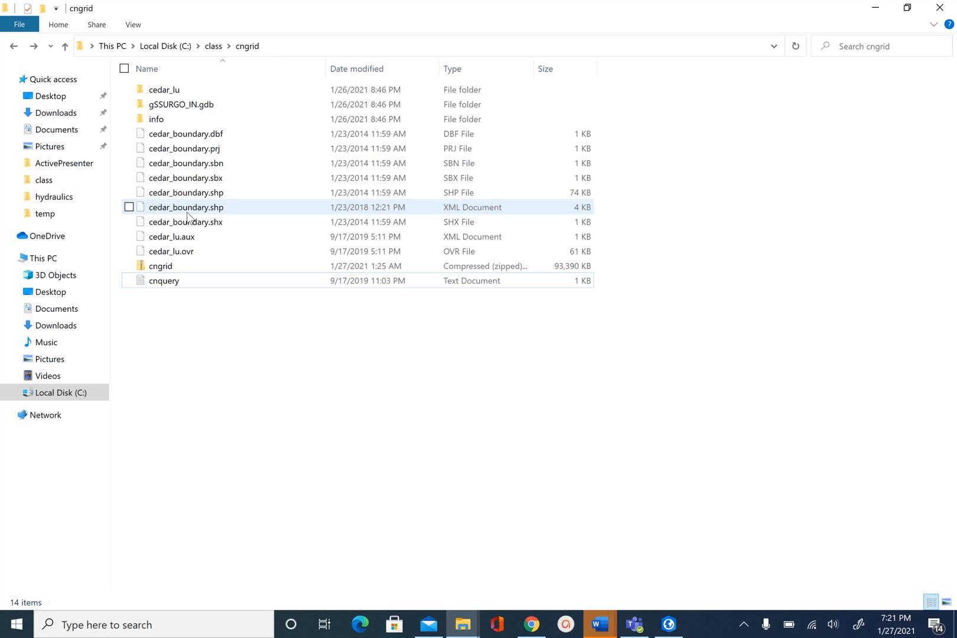
{"action": "left_click", "coordinate": [164, 280]}
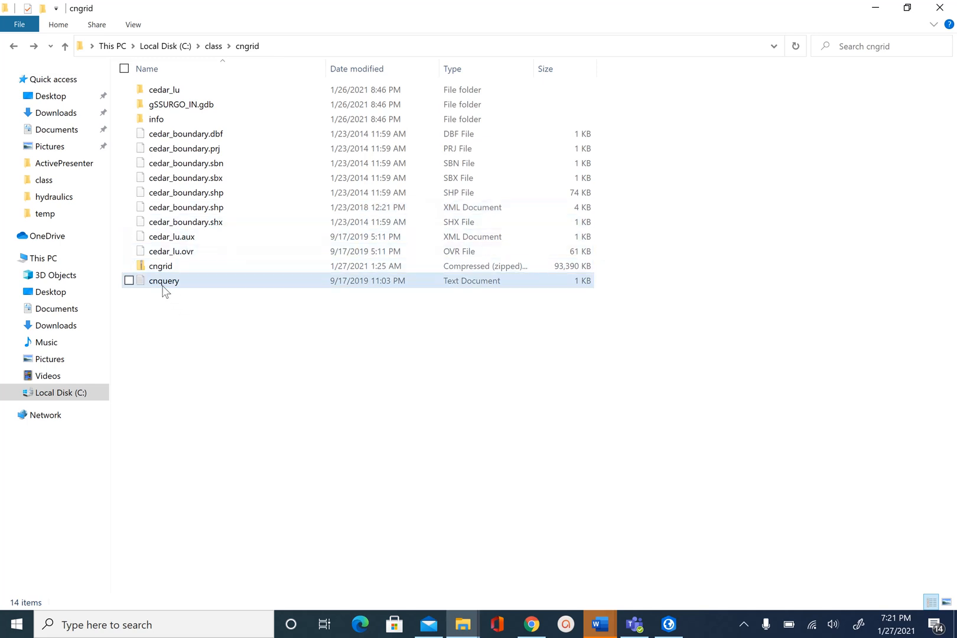
{"action": "mouse_move", "coordinate": [173, 287]}
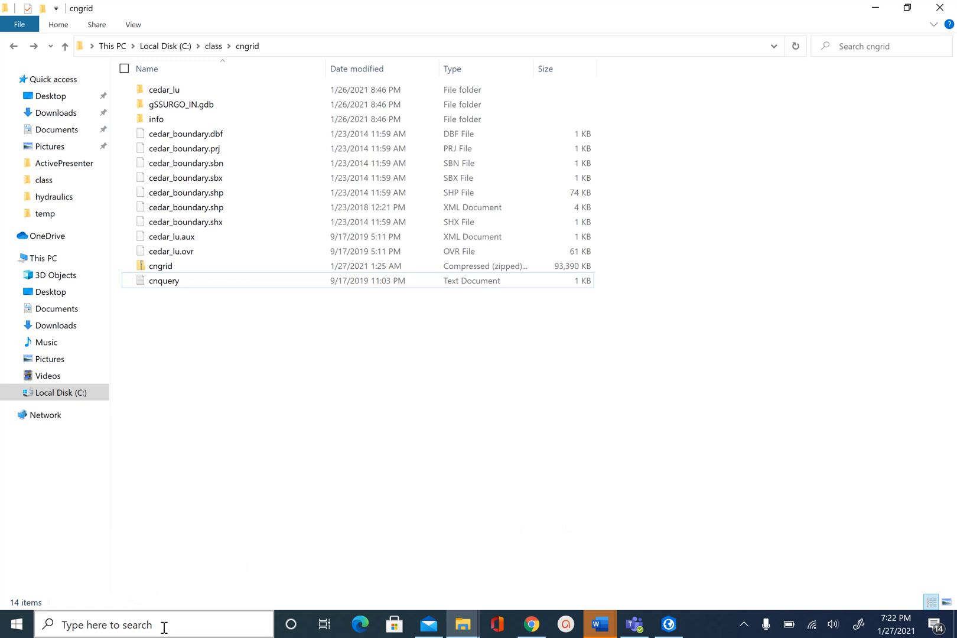
{"action": "left_click", "coordinate": [106, 624]}
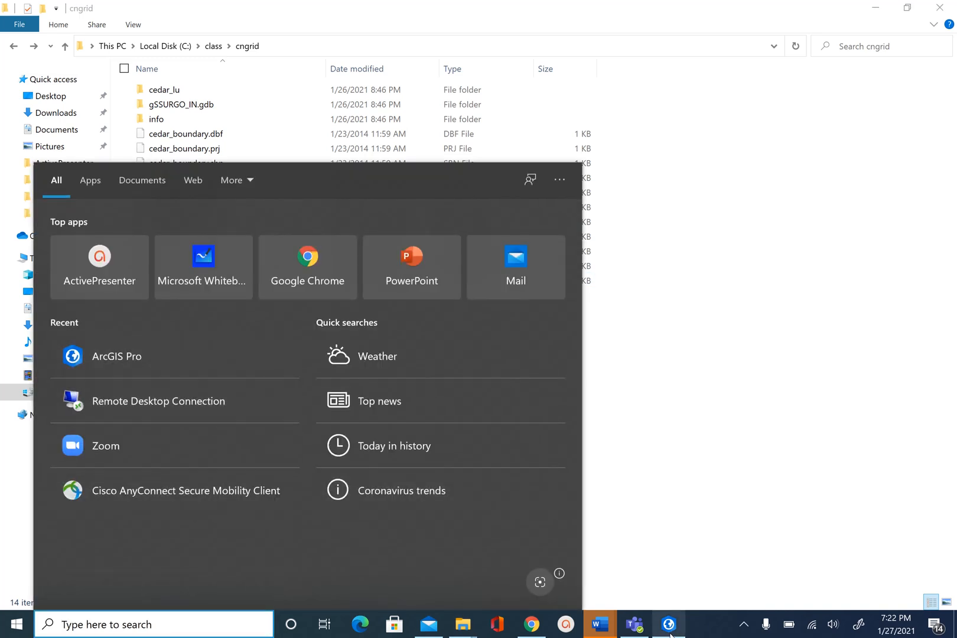
{"action": "left_click", "coordinate": [116, 357]}
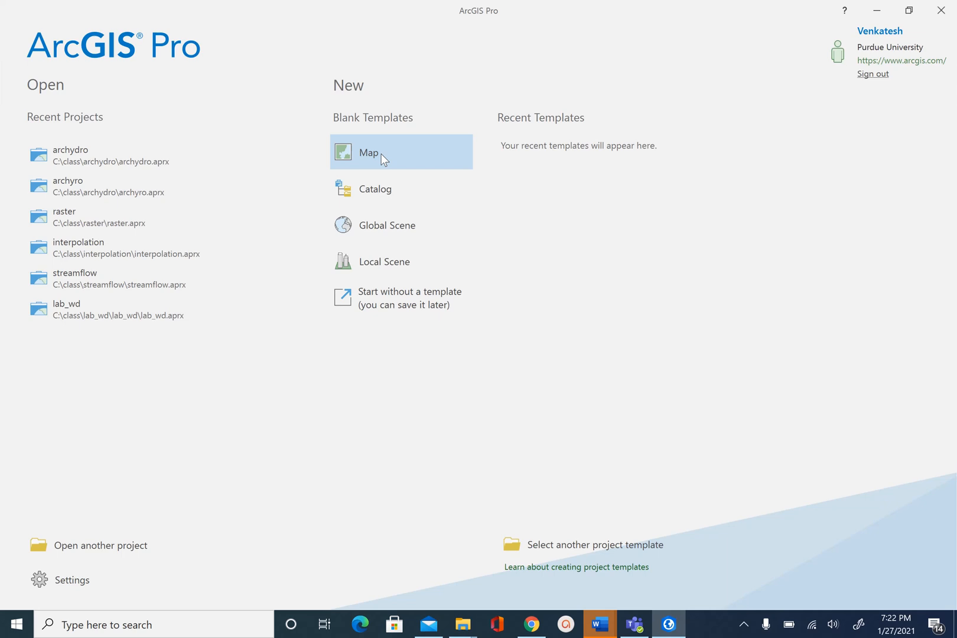
{"action": "left_click", "coordinate": [366, 151]}
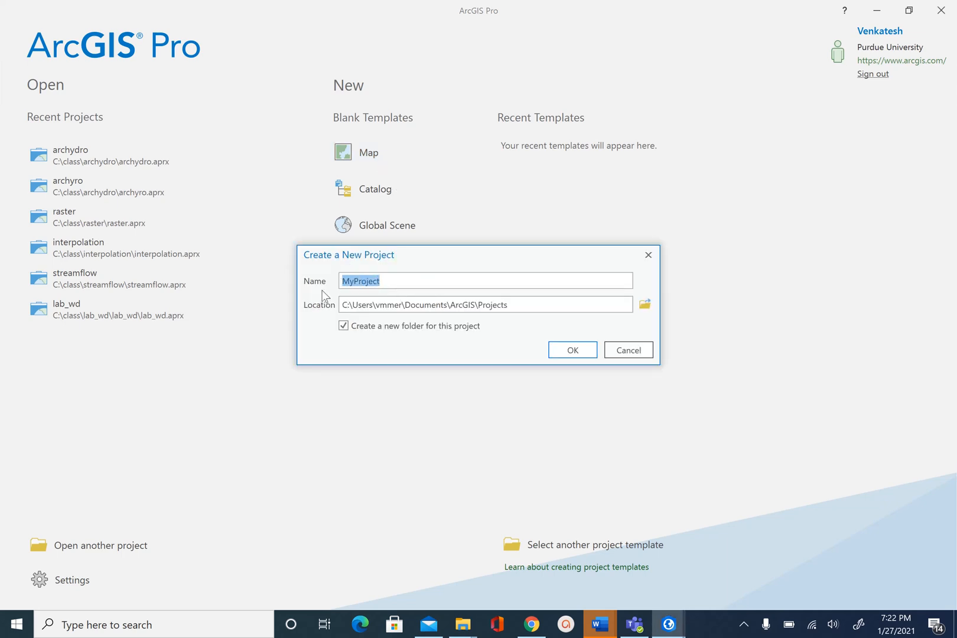
- Create project 'cngrid' in C:\class\cngrid, with 'Create a new folder' unchecked
{"action": "type", "text": "cngrid"}
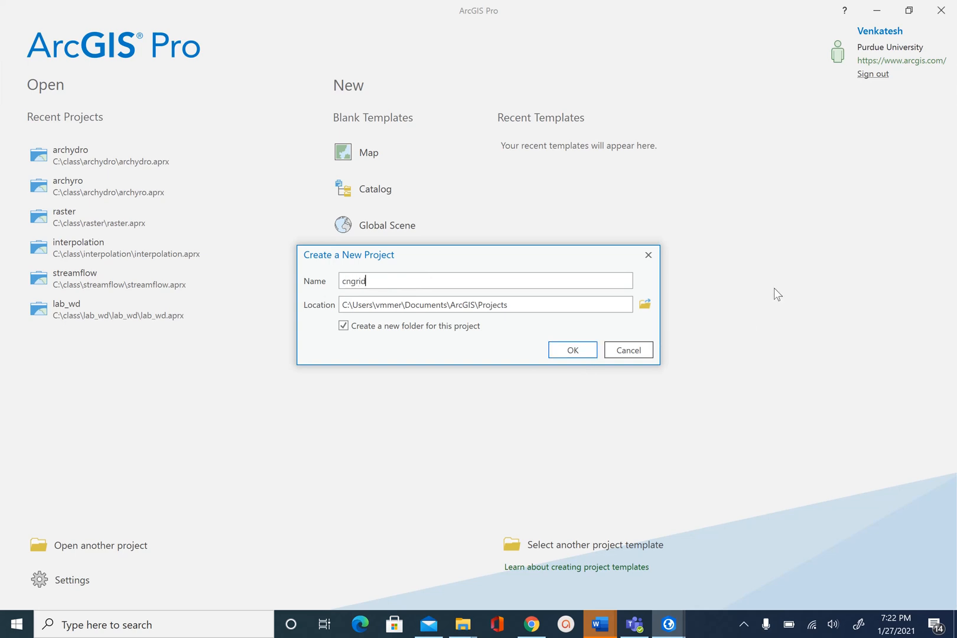
{"action": "left_click", "coordinate": [644, 304]}
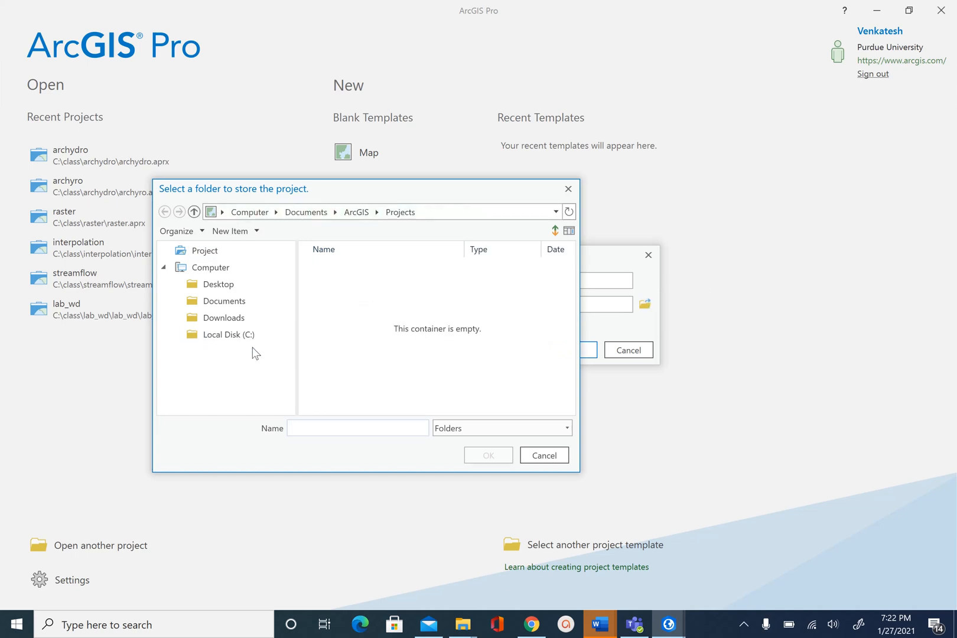
{"action": "left_click", "coordinate": [232, 333]}
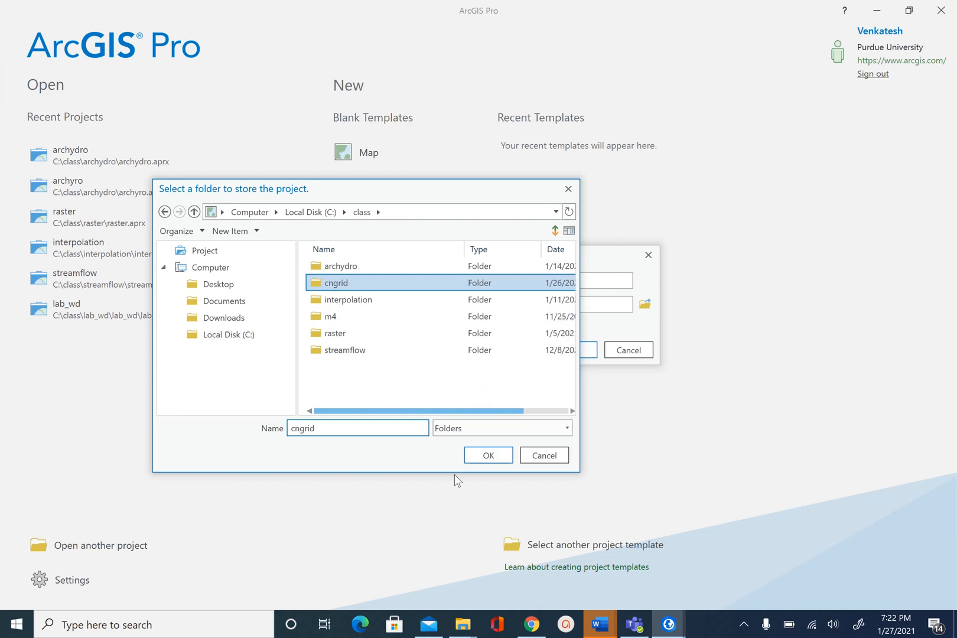
{"action": "left_click", "coordinate": [487, 455]}
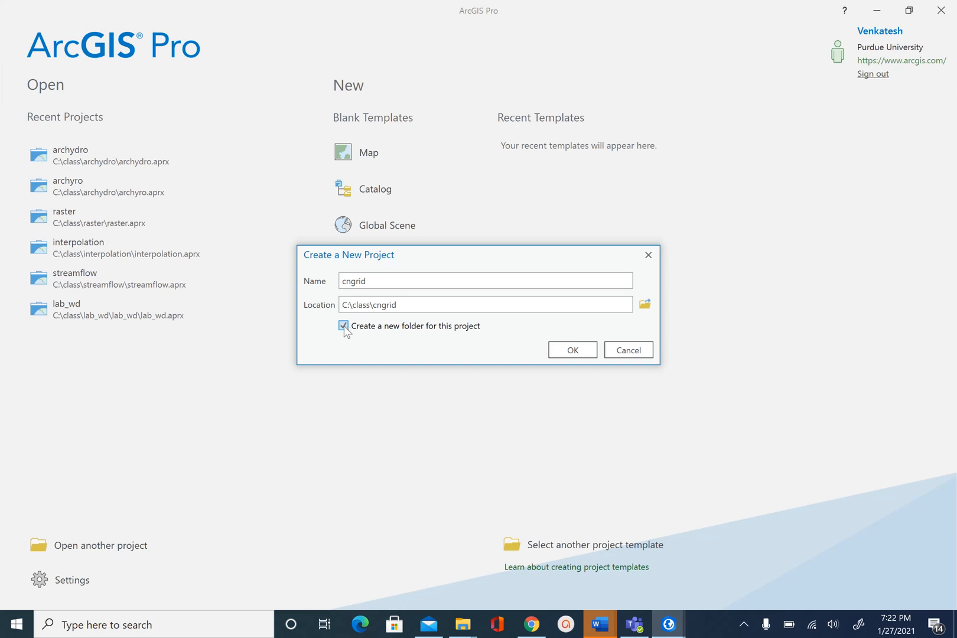
{"action": "left_click", "coordinate": [343, 326]}
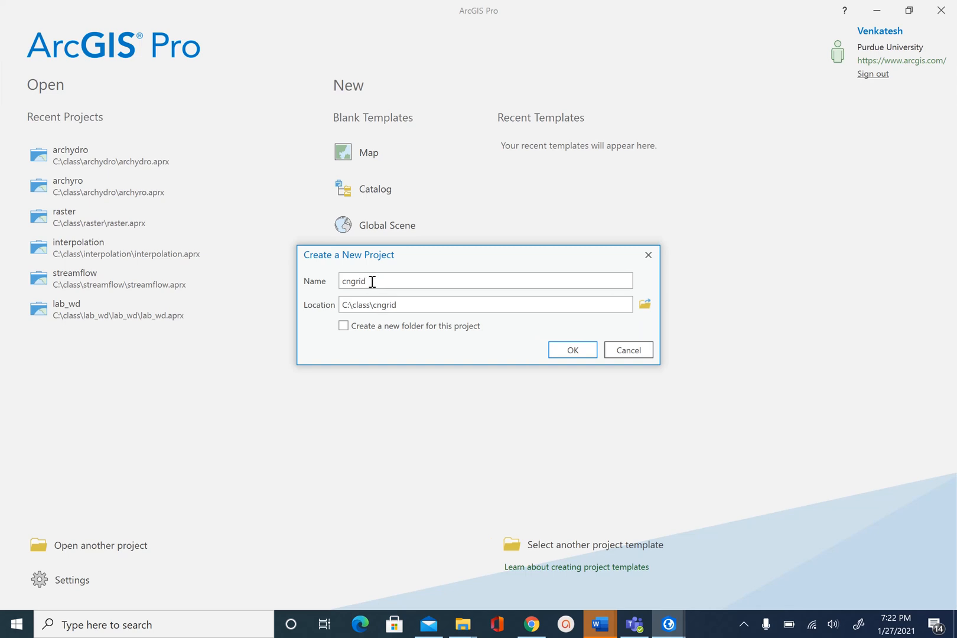
{"action": "mouse_move", "coordinate": [374, 281]}
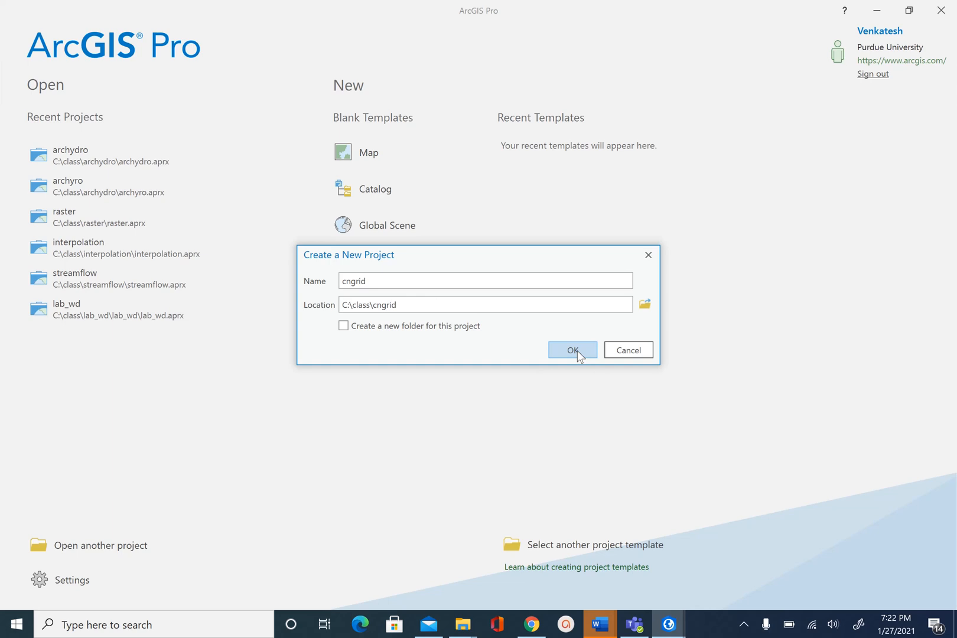
{"action": "left_click", "coordinate": [571, 349]}
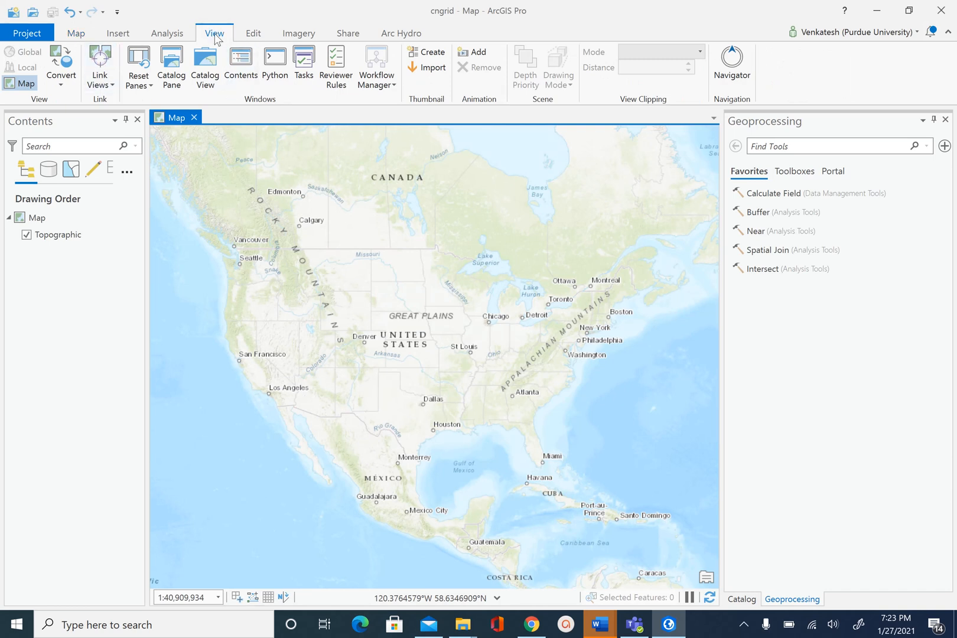
{"action": "mouse_move", "coordinate": [205, 66]}
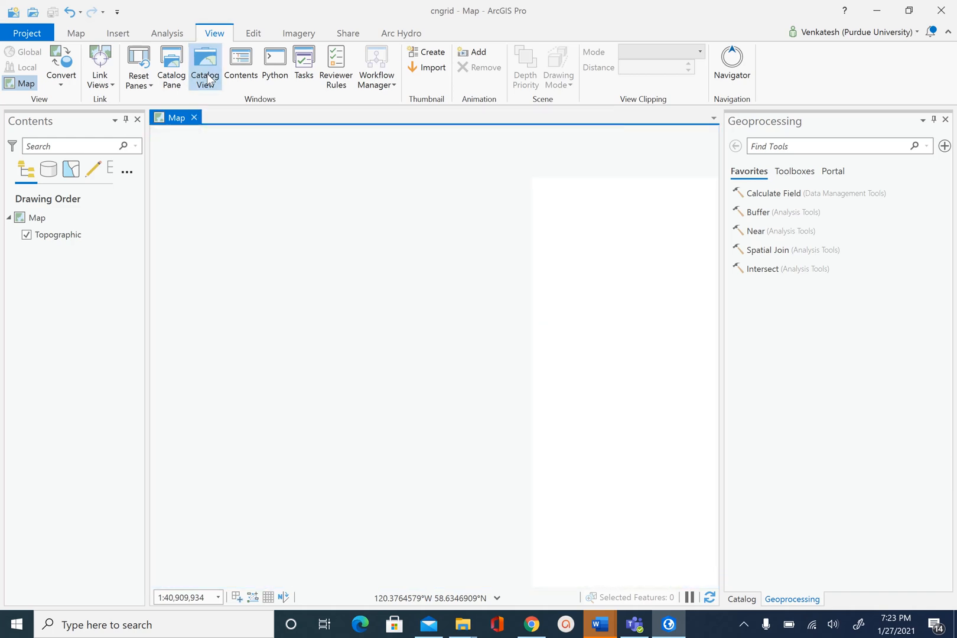
- In Catalog view, open Project > Folders > cngrid and select gSSURGO_IN.gdb
{"action": "left_click", "coordinate": [205, 67]}
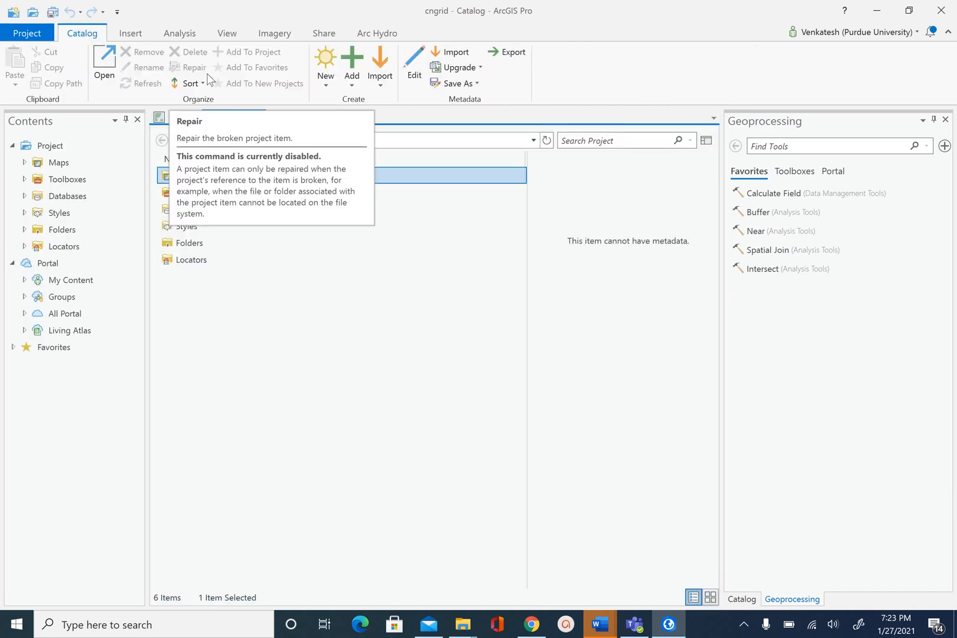
{"action": "mouse_move", "coordinate": [401, 317]}
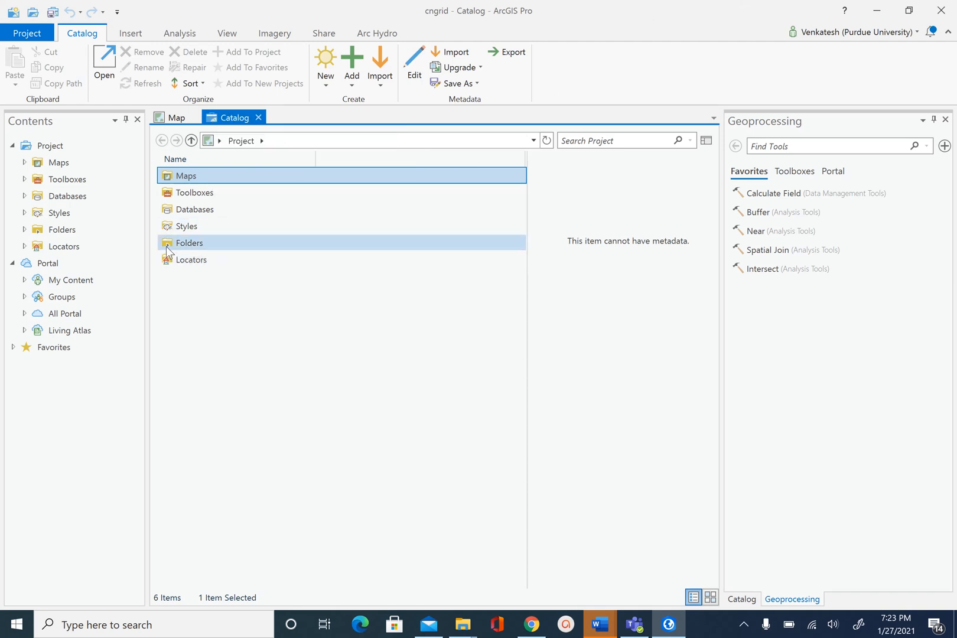
{"action": "left_click", "coordinate": [189, 242]}
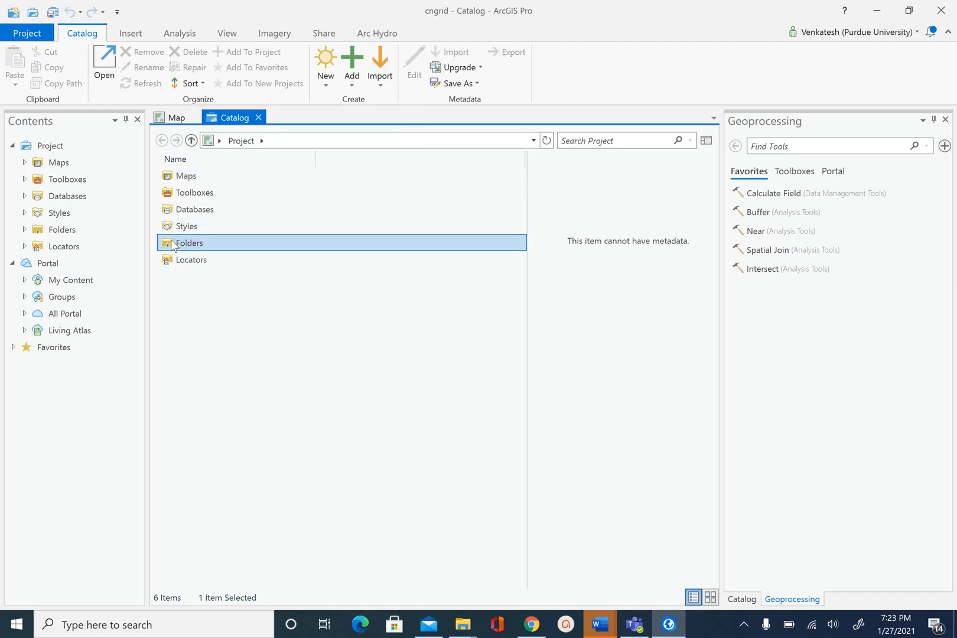
{"action": "double_click", "coordinate": [187, 242]}
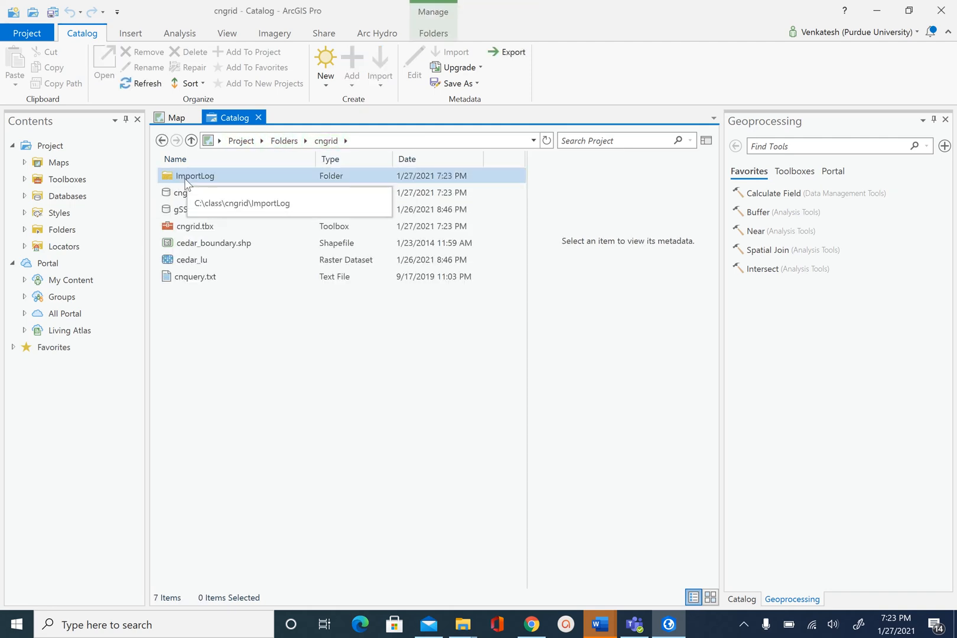
{"action": "mouse_move", "coordinate": [239, 334]}
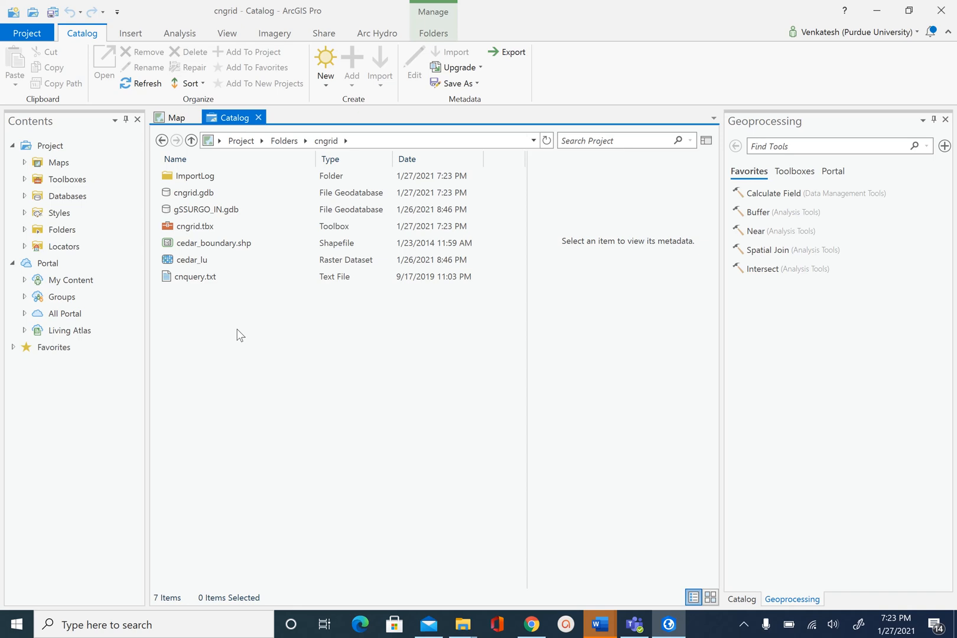
{"action": "left_click", "coordinate": [196, 226]}
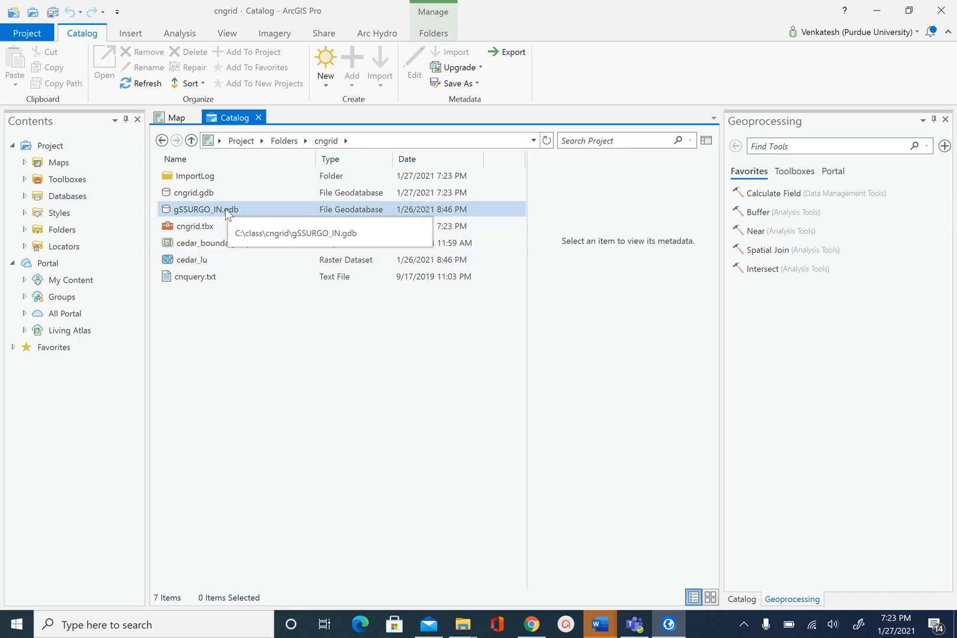
- Open gSSURGO_IN.gdb, switch to Tiles view and browse the first items
{"action": "double_click", "coordinate": [201, 209]}
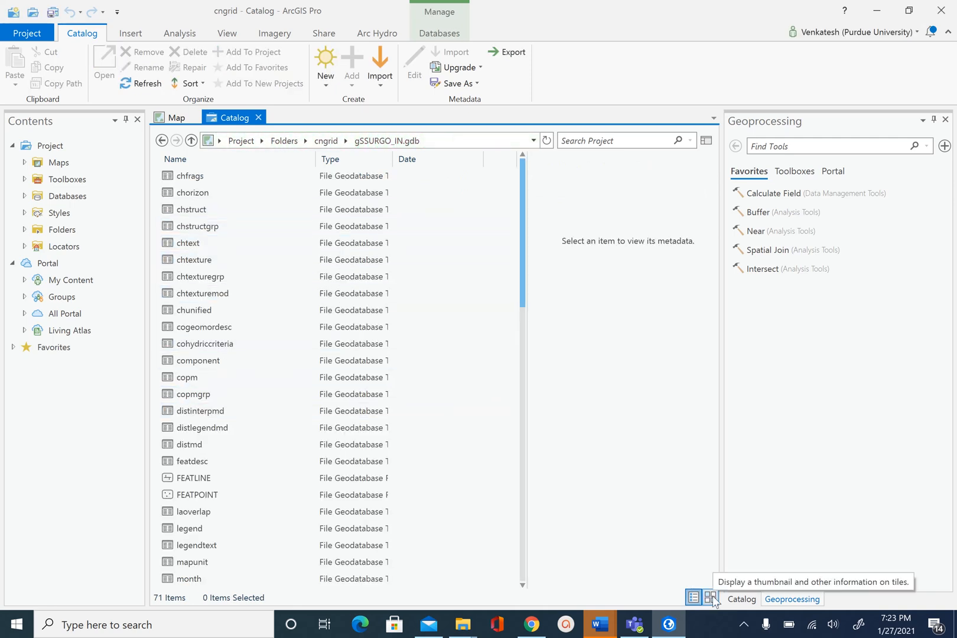
{"action": "left_click", "coordinate": [710, 599]}
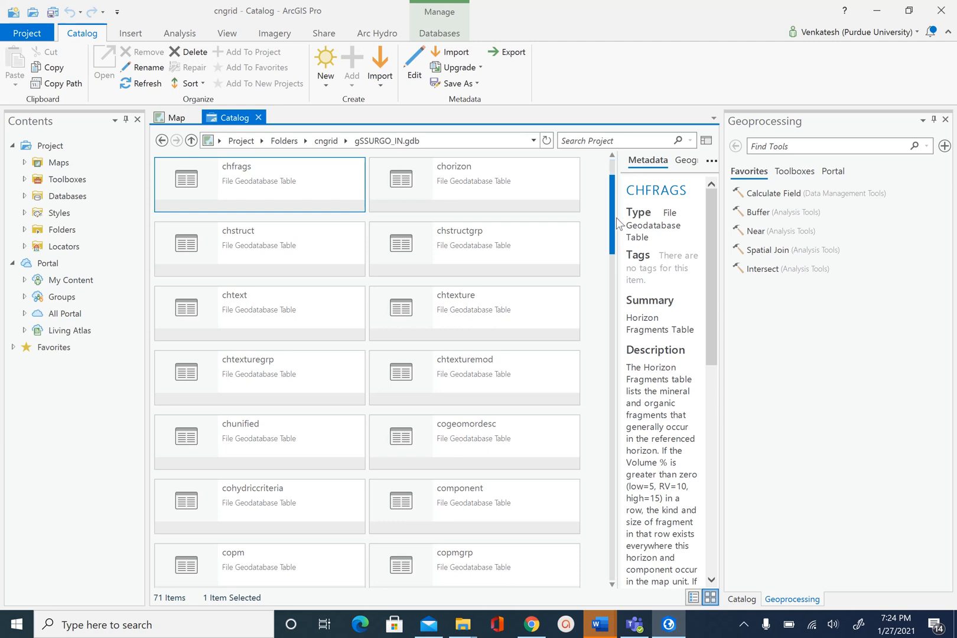
{"action": "scroll", "scroll_direction": "down", "scroll_amount": 3}
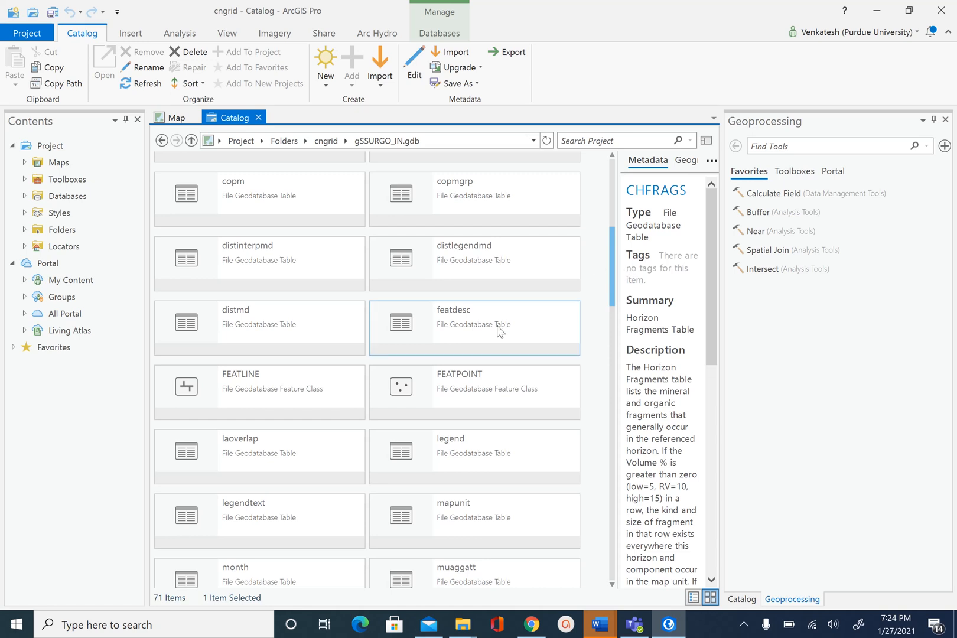
{"action": "left_click", "coordinate": [244, 391]}
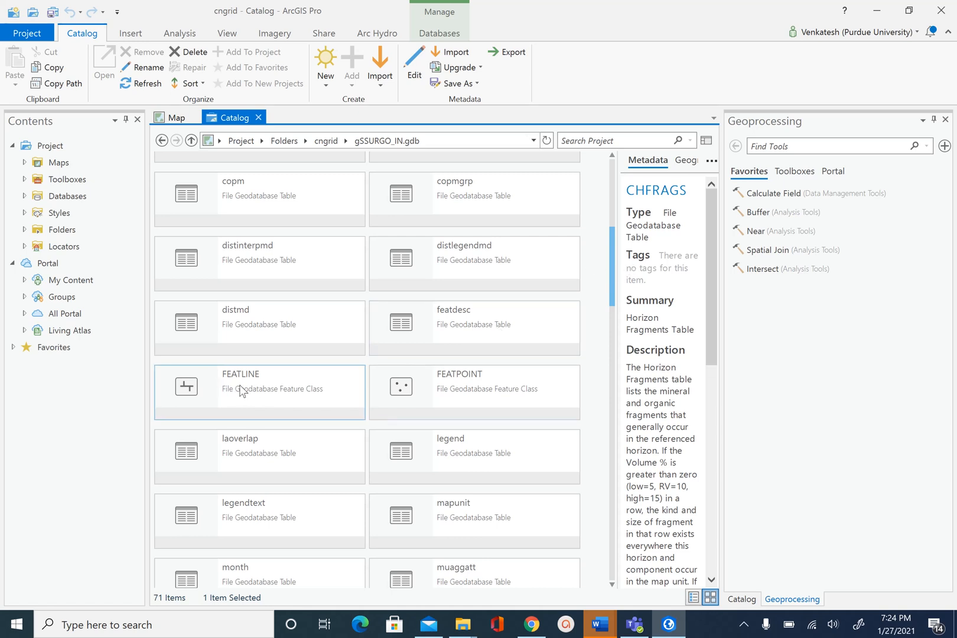
{"action": "scroll", "scroll_direction": "down", "scroll_amount": 3}
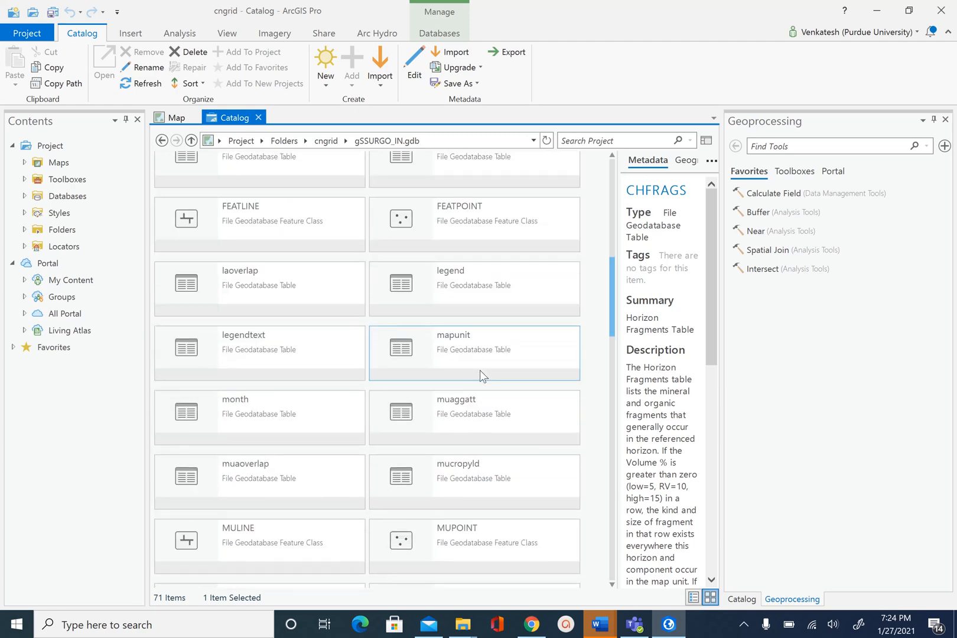
{"action": "scroll", "scroll_direction": "down", "scroll_amount": 3}
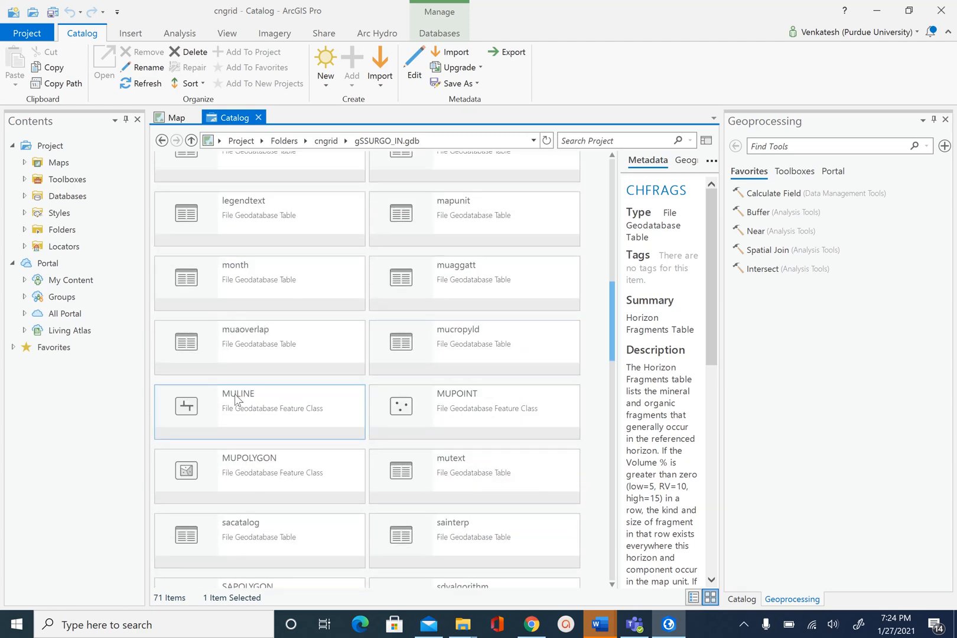
- Scroll through the remaining geodatabase items, selecting several to view their metadata
{"action": "left_click", "coordinate": [259, 475]}
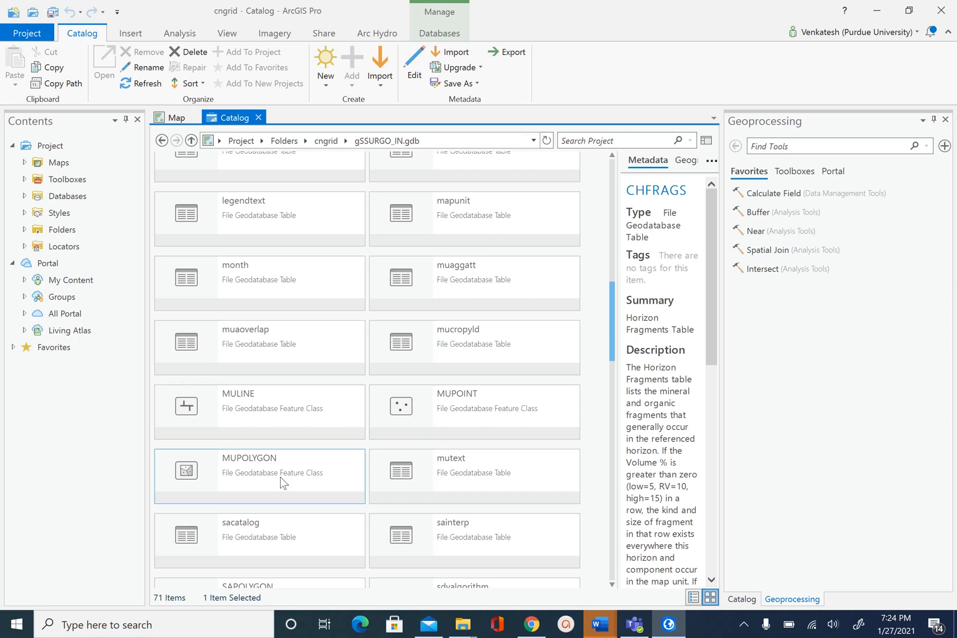
{"action": "scroll", "scroll_direction": "down", "scroll_amount": 3}
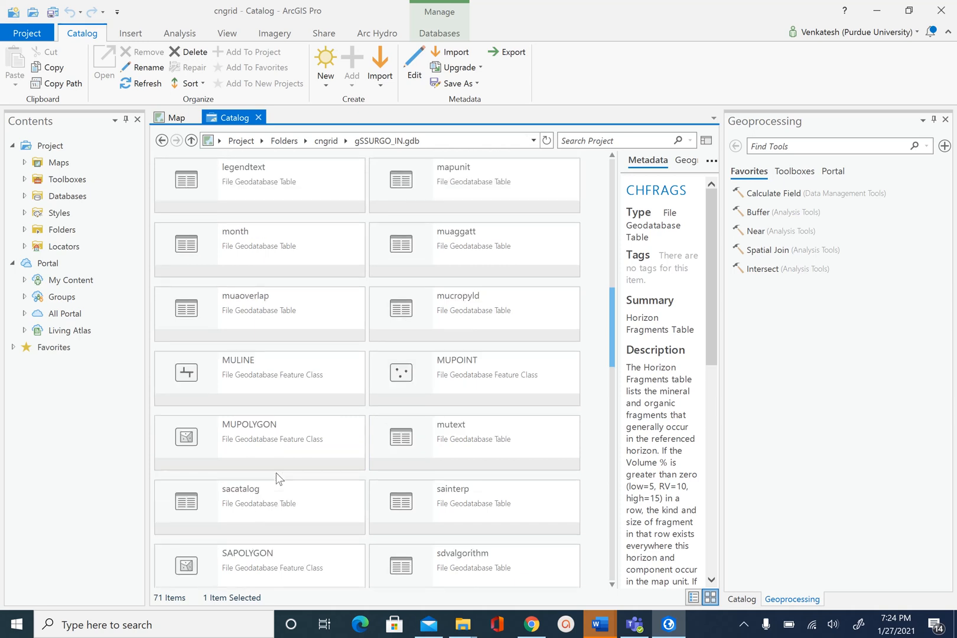
{"action": "left_click", "coordinate": [258, 436]}
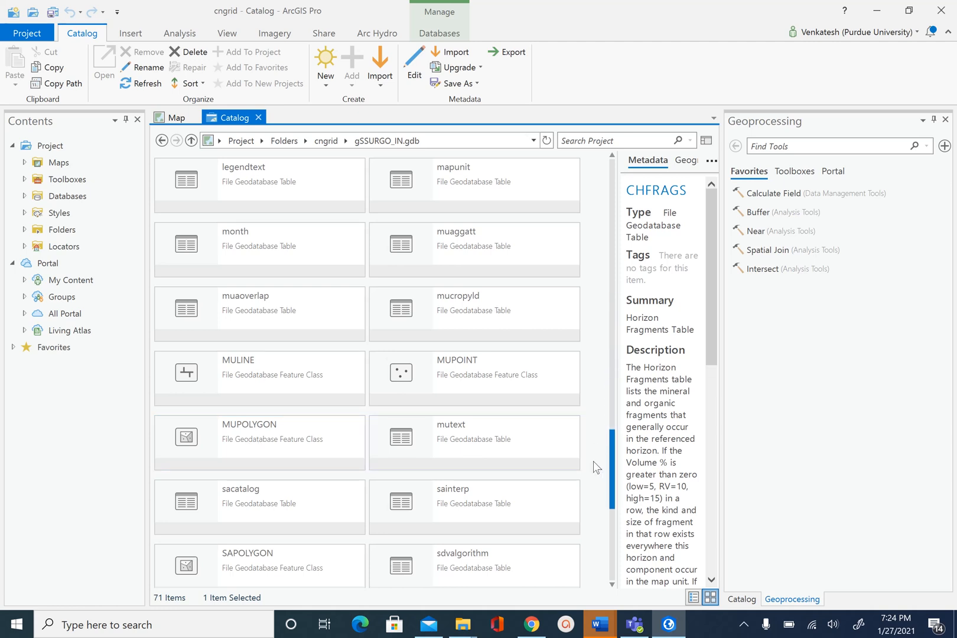
{"action": "scroll", "scroll_direction": "down", "scroll_amount": 3}
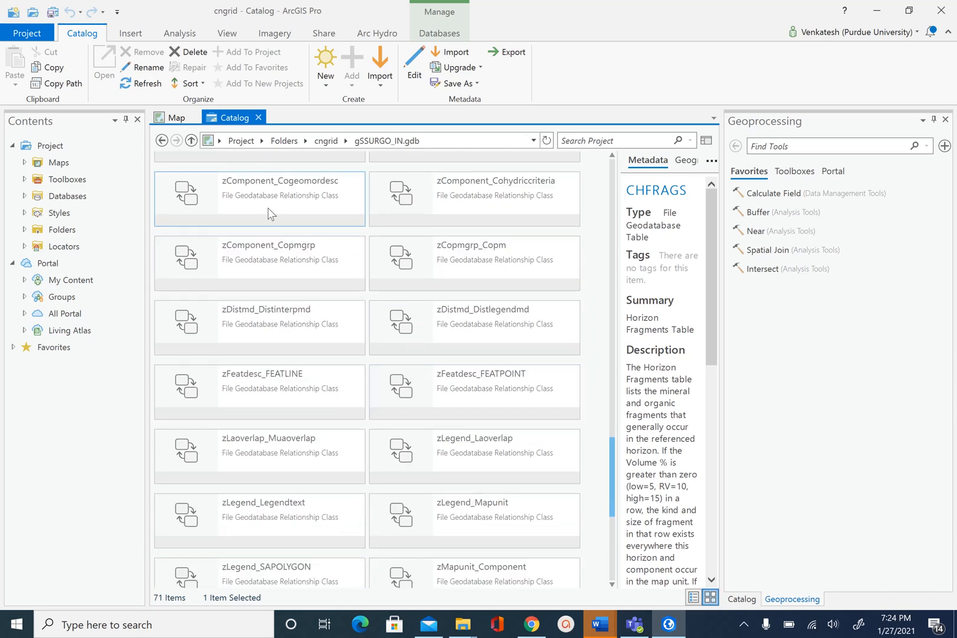
{"action": "mouse_move", "coordinate": [259, 205]}
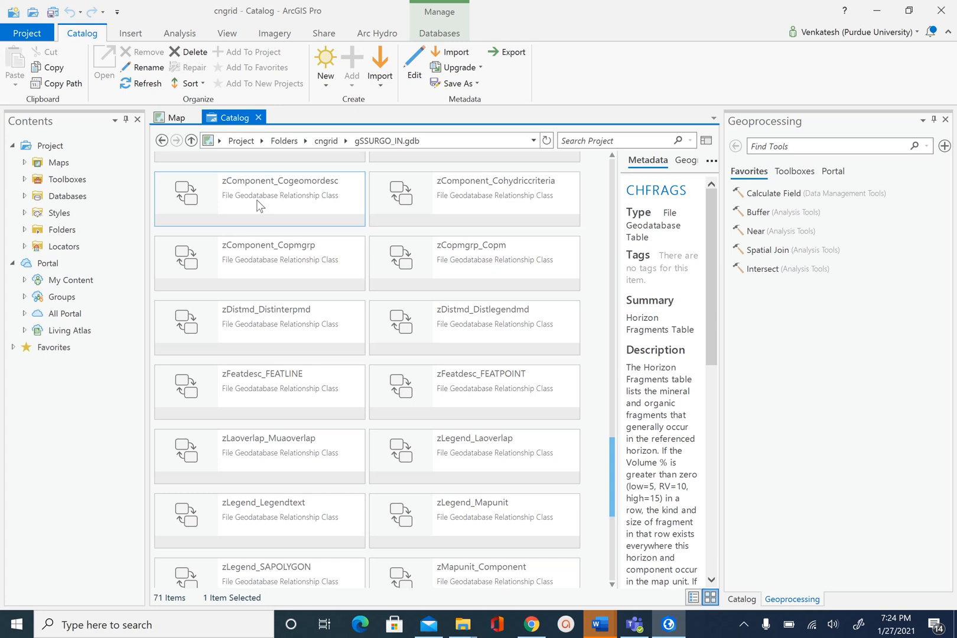
{"action": "mouse_move", "coordinate": [280, 194]}
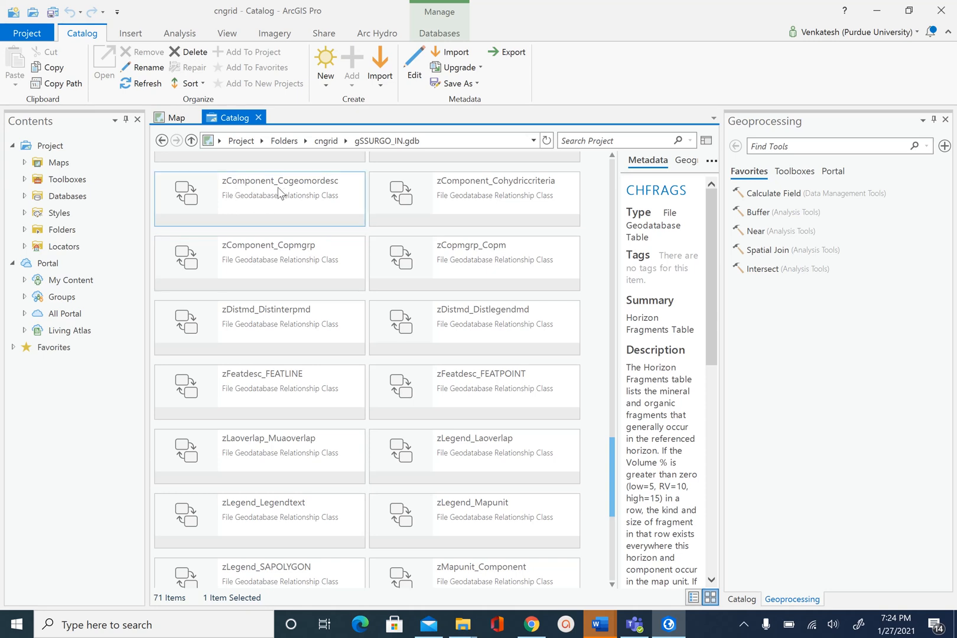
{"action": "mouse_move", "coordinate": [294, 196]}
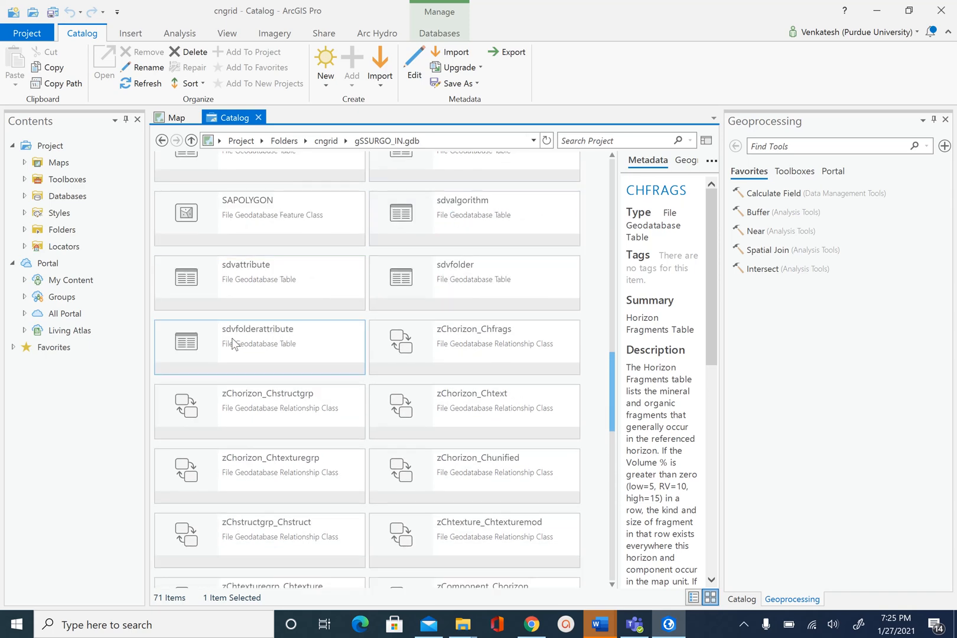
{"action": "left_click", "coordinate": [260, 411]}
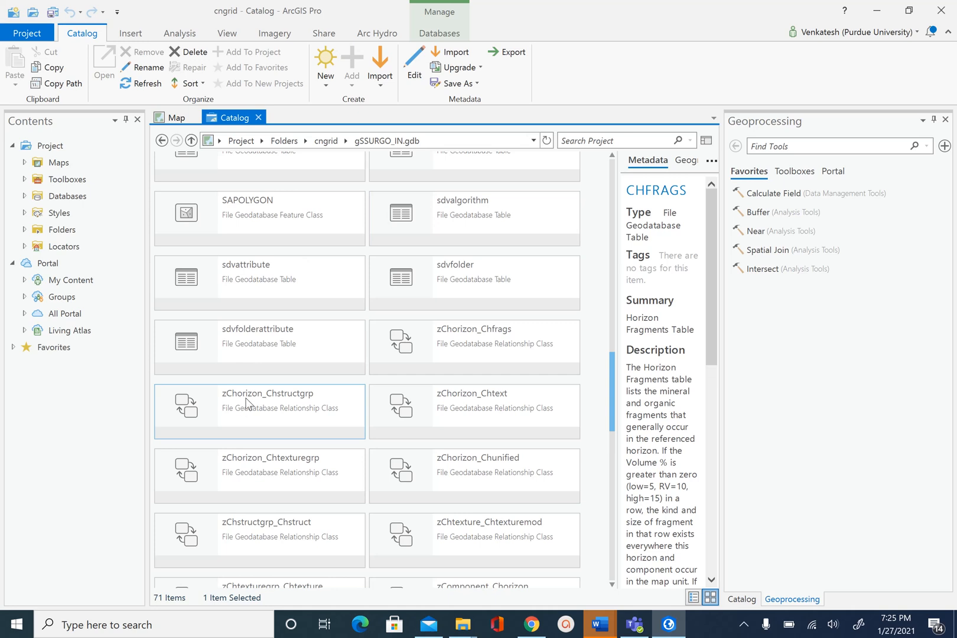
{"action": "mouse_move", "coordinate": [287, 413]}
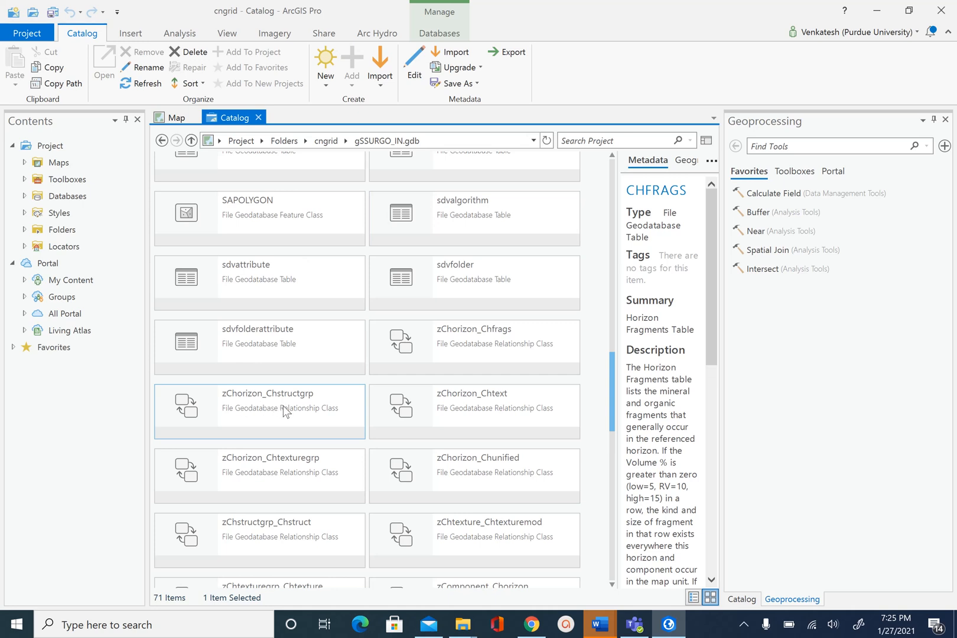
{"action": "left_click", "coordinate": [258, 347]}
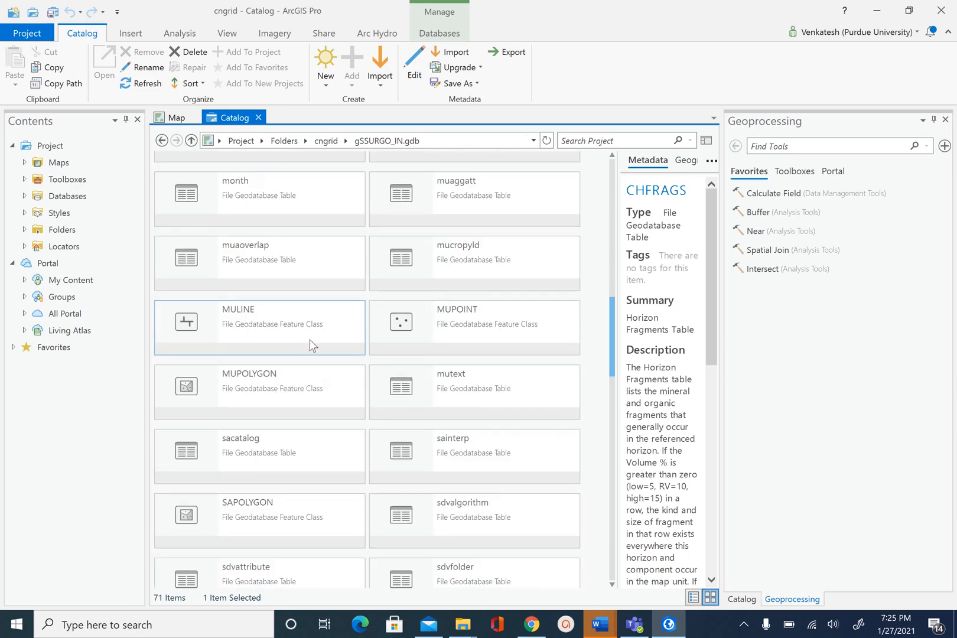
{"action": "scroll", "scroll_direction": "up", "scroll_amount": 3}
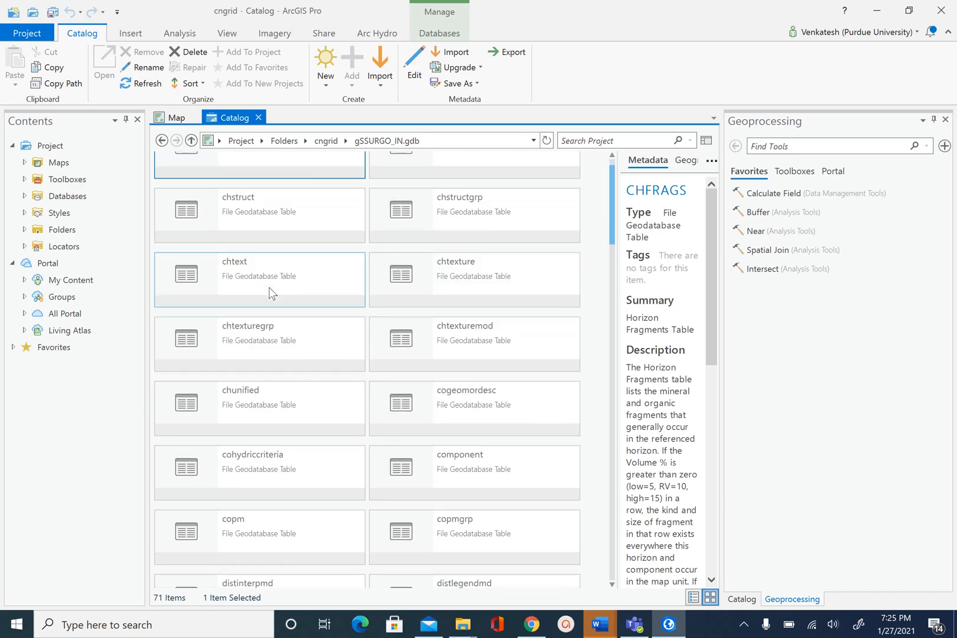
{"action": "scroll", "scroll_direction": "down", "scroll_amount": 3}
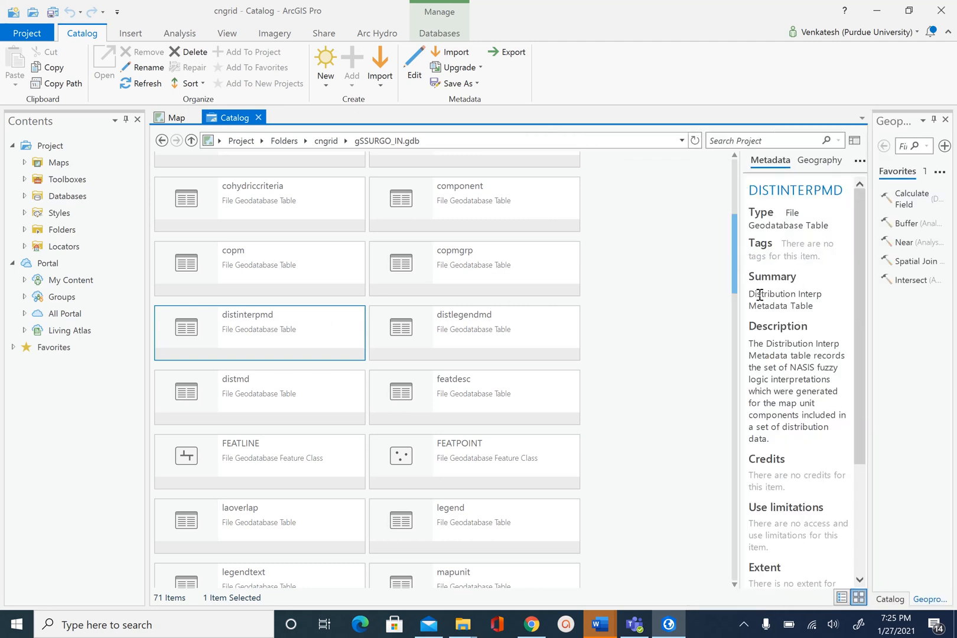
{"action": "mouse_move", "coordinate": [742, 338]}
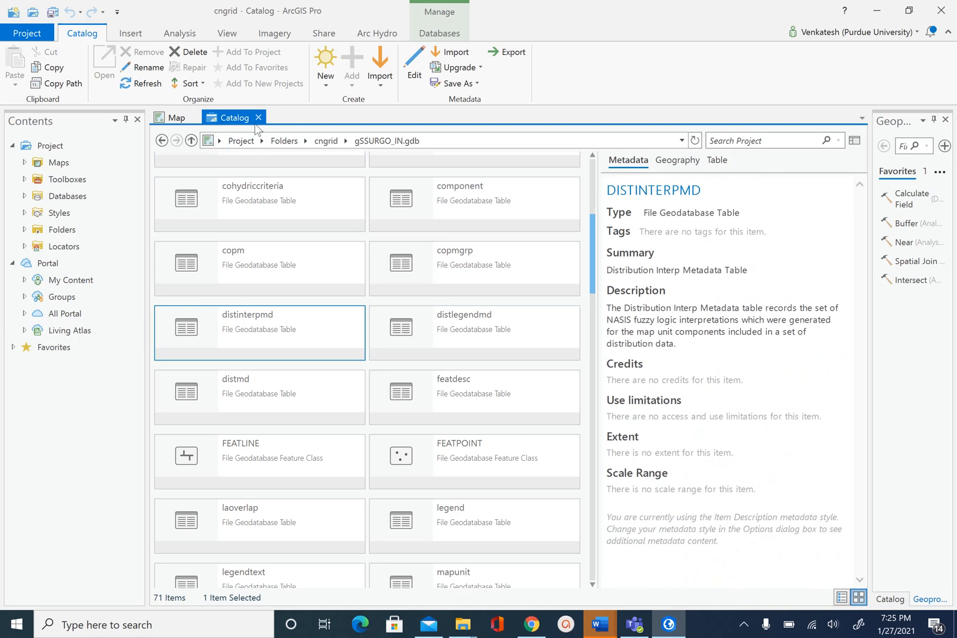
{"action": "mouse_move", "coordinate": [119, 49]}
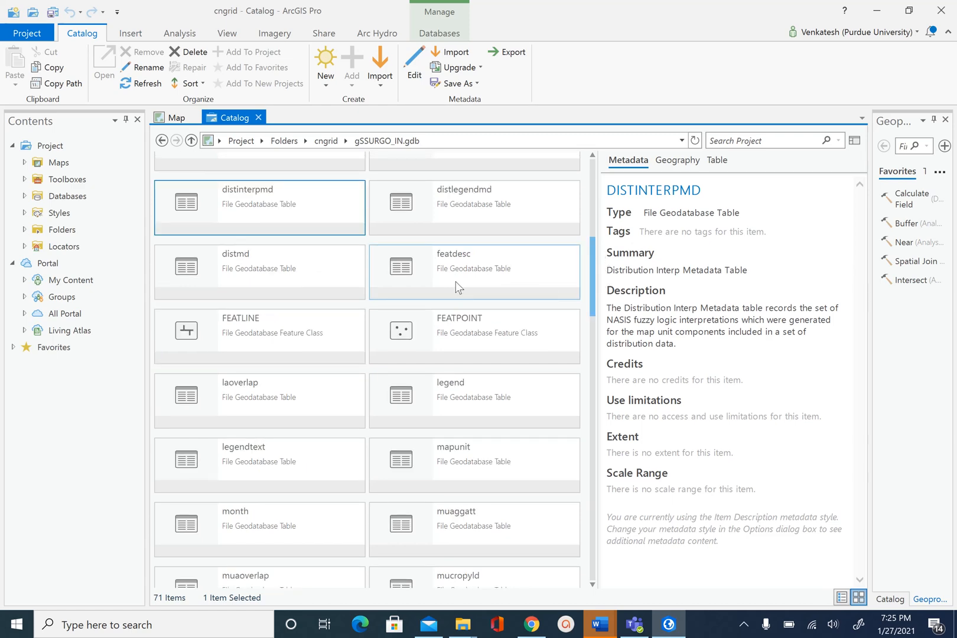
- Scroll down and select MUPOLYGON to display its Indiana metadata and county tags
{"action": "scroll", "scroll_direction": "down", "scroll_amount": 3}
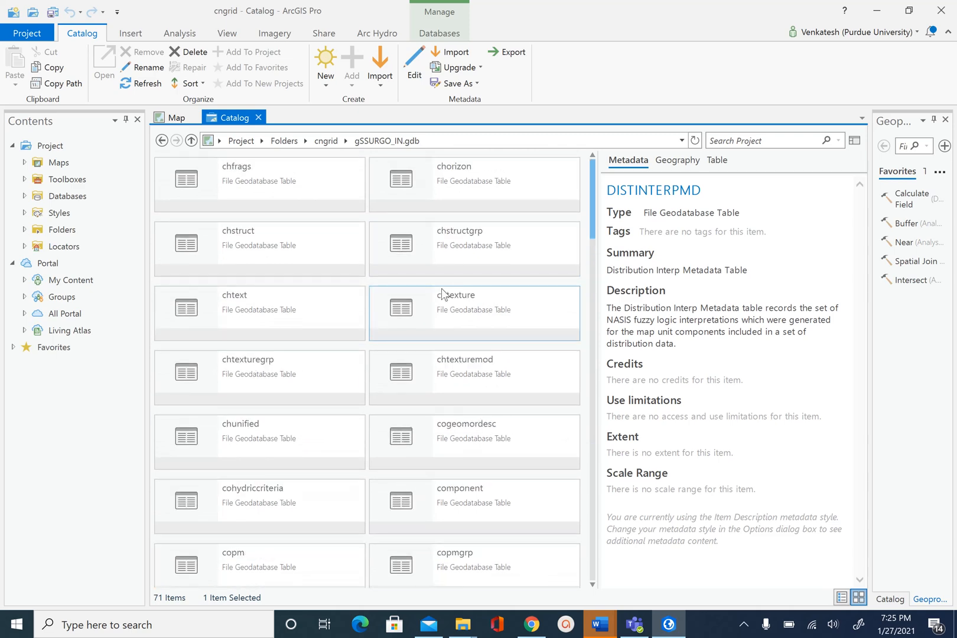
{"action": "left_click", "coordinate": [259, 313]}
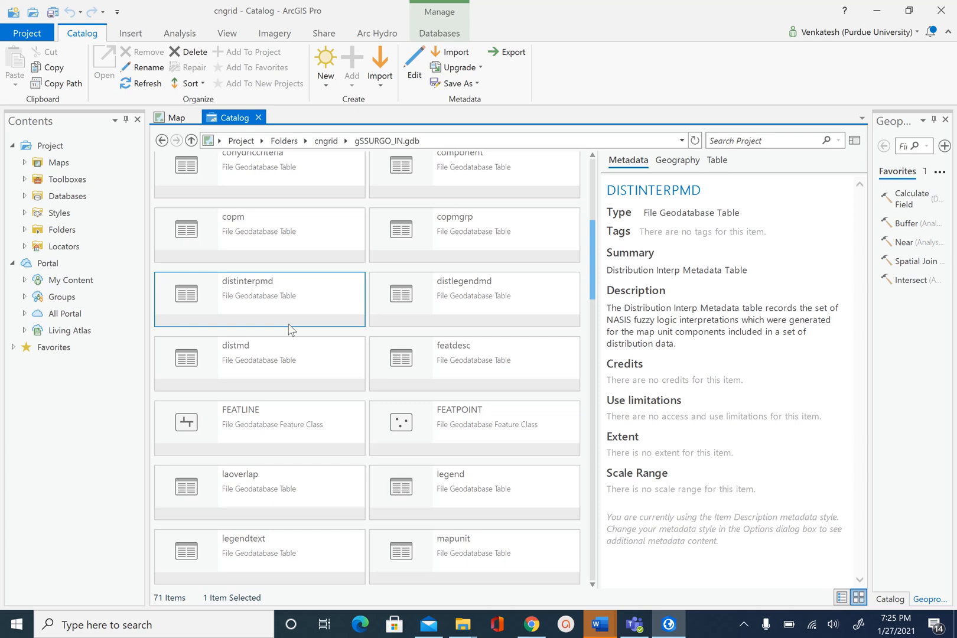
{"action": "scroll", "scroll_direction": "down", "scroll_amount": 3}
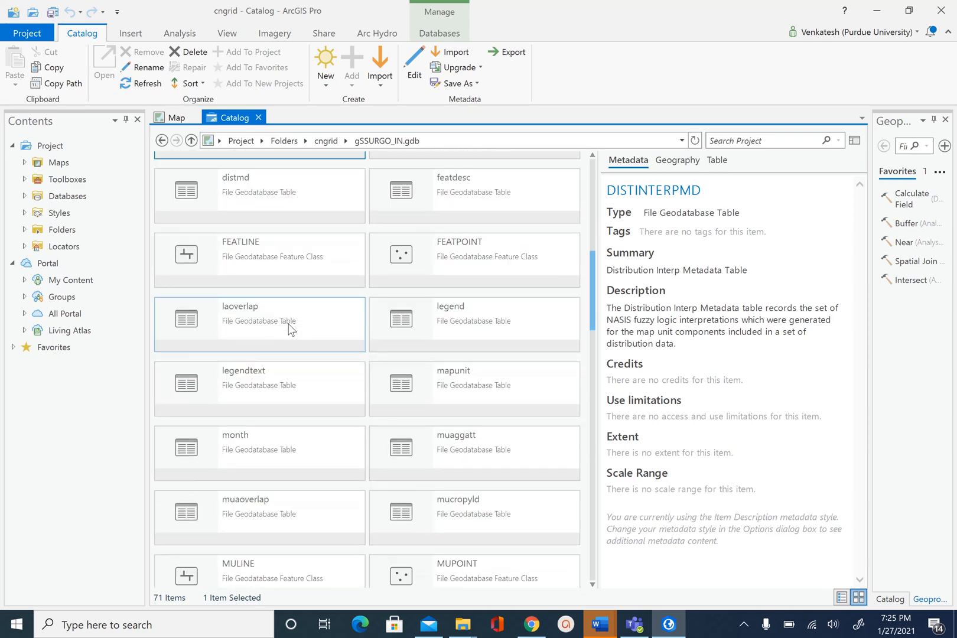
{"action": "left_click", "coordinate": [259, 478]}
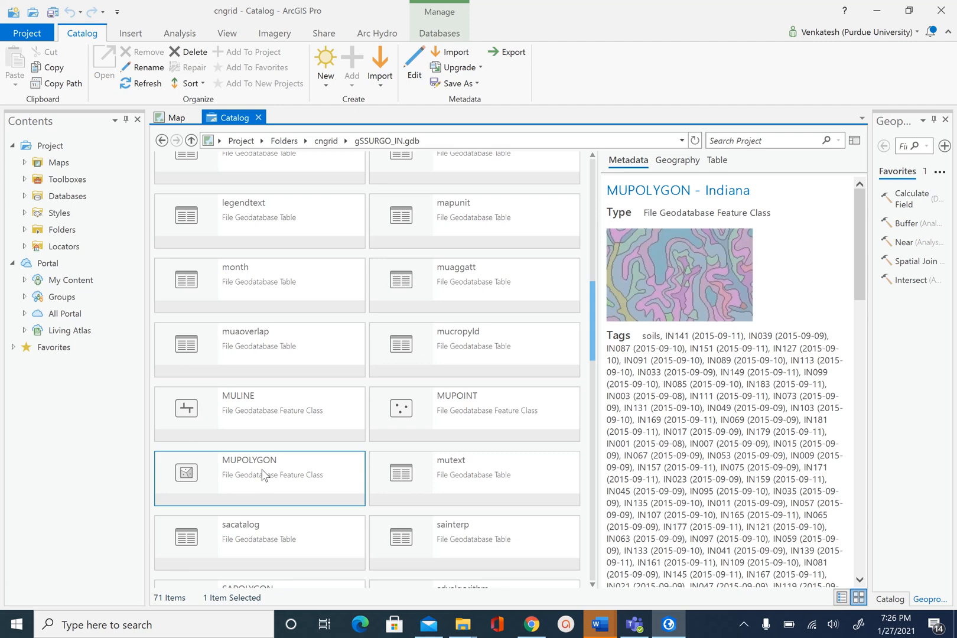
{"action": "mouse_move", "coordinate": [296, 457]}
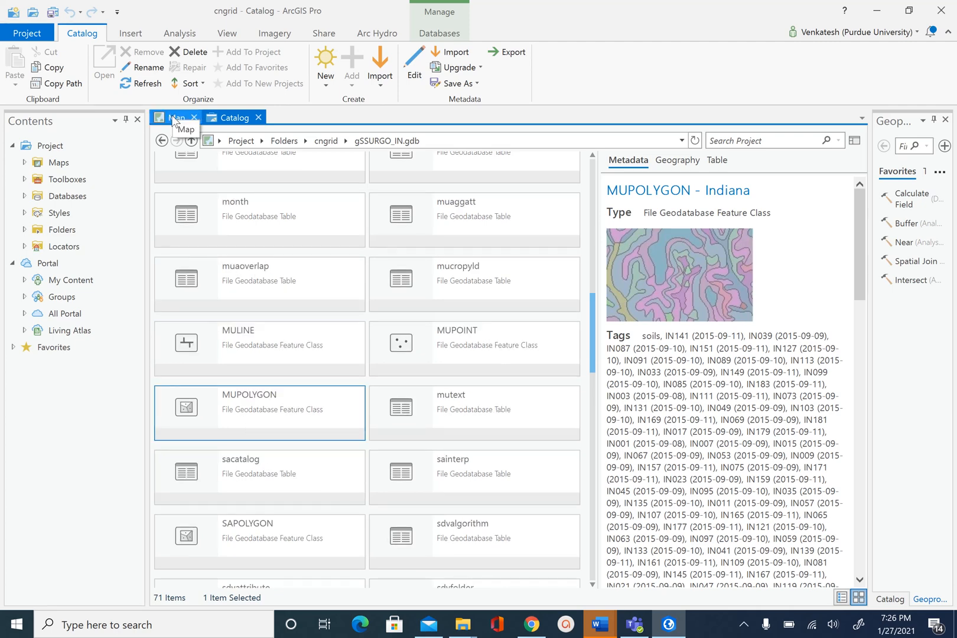
- Return to the Map, close Geoprocessing, and expand Folders > cngrid > gSSURGO_IN.gdb in Catalog
{"action": "left_click", "coordinate": [177, 117]}
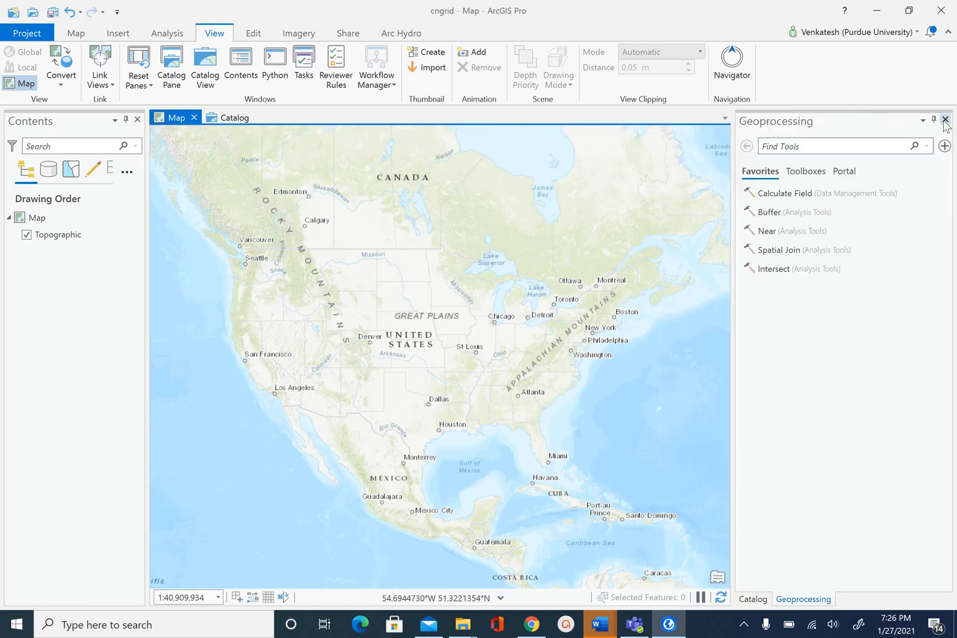
{"action": "left_click", "coordinate": [751, 599]}
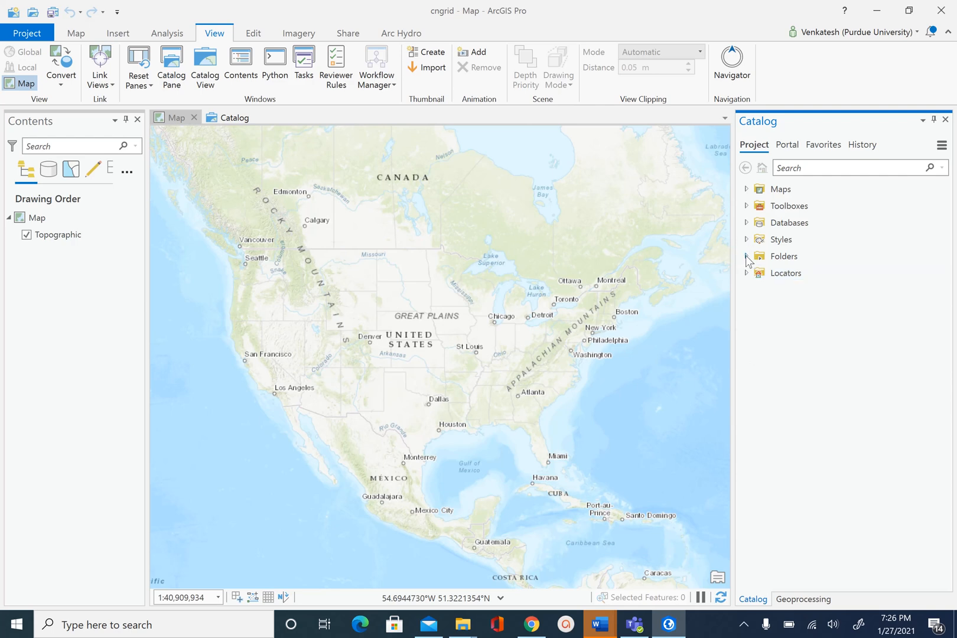
{"action": "left_click", "coordinate": [746, 256]}
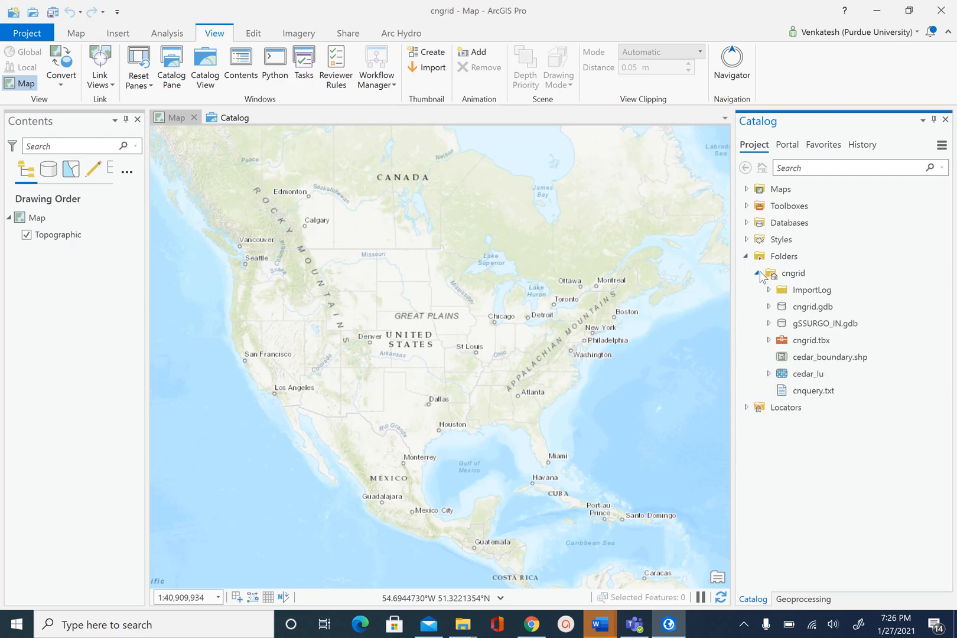
{"action": "left_click", "coordinate": [824, 323]}
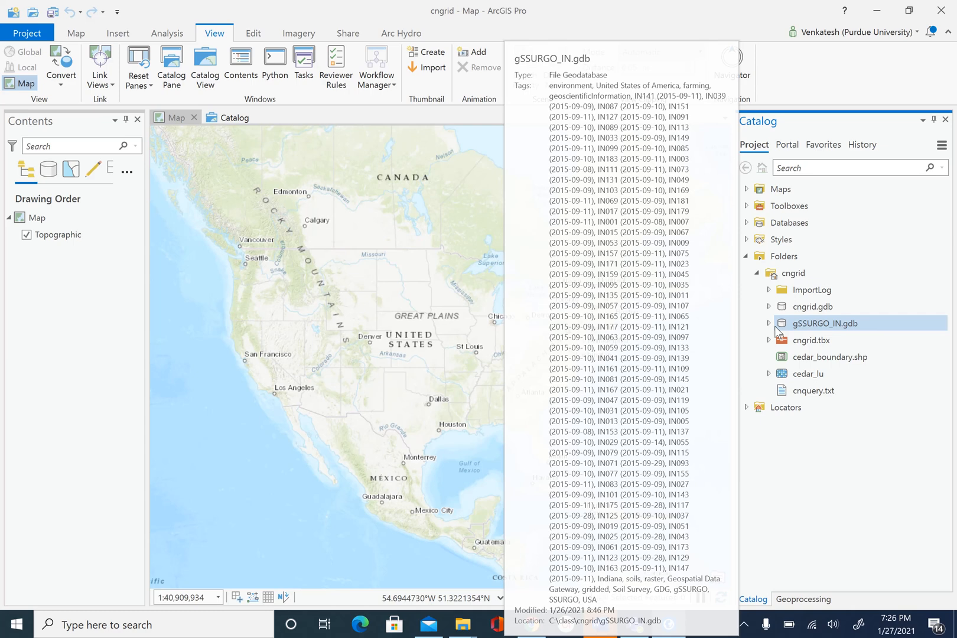
{"action": "left_click", "coordinate": [770, 323]}
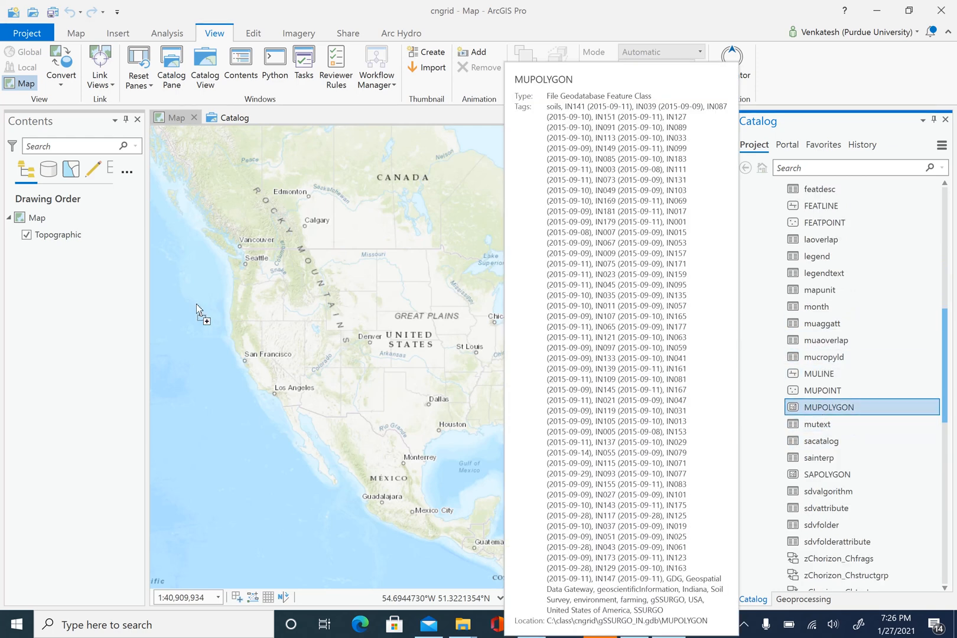
- Double-click MUPOLYGON in the Catalog pane to add it to the map
{"action": "double_click", "coordinate": [827, 406]}
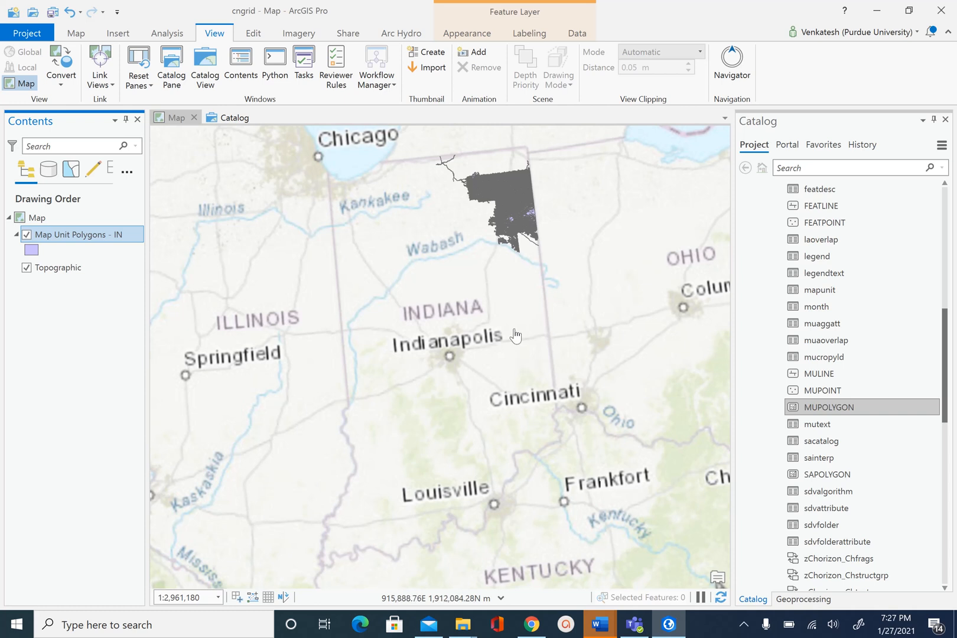
{"action": "mouse_move", "coordinate": [523, 275]}
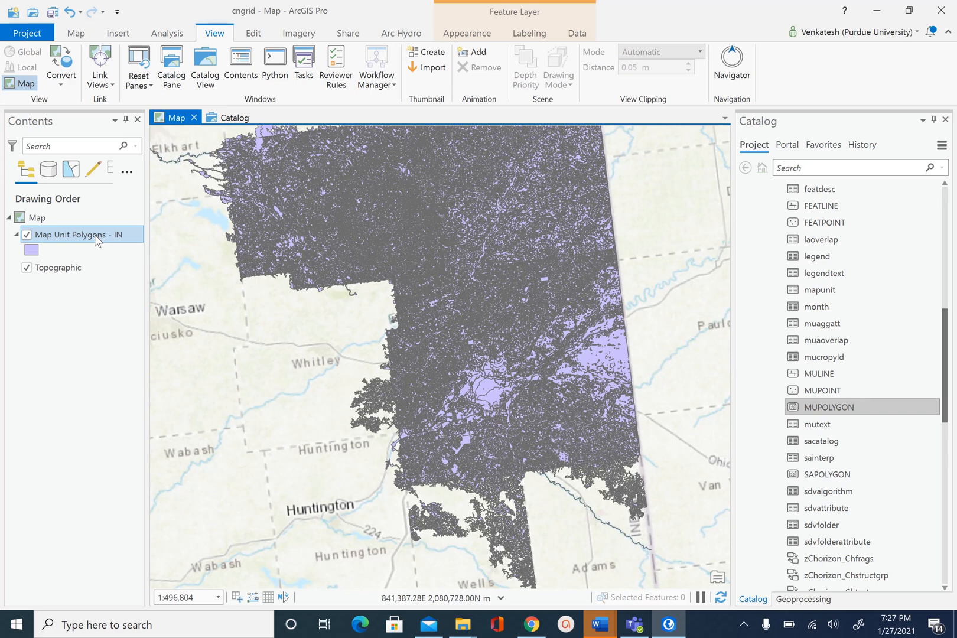
- Open the Map Unit Polygons - IN attribute table and inspect its IN087 AREASYMBOL values
{"action": "right_click", "coordinate": [79, 234]}
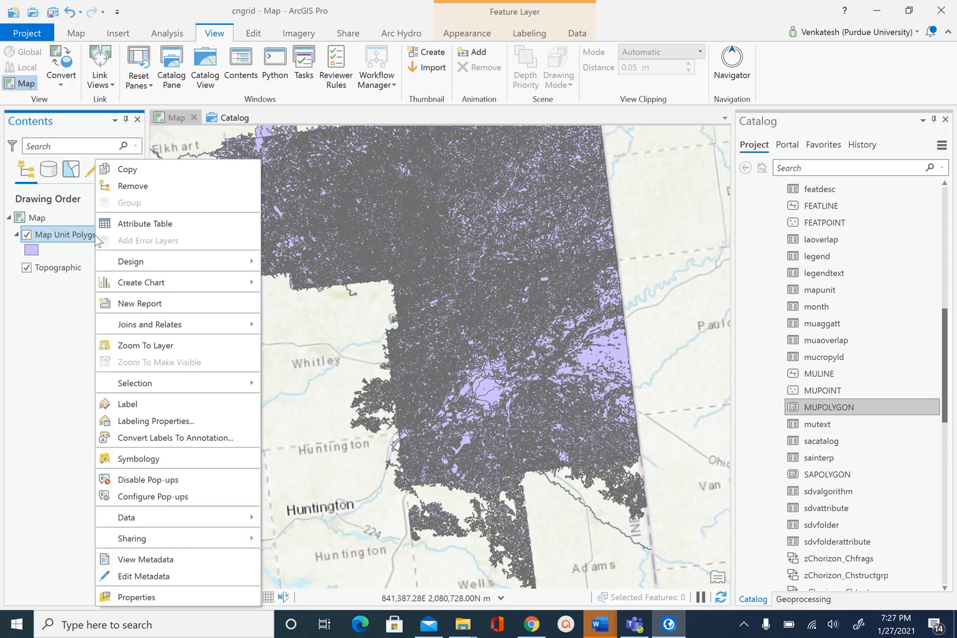
{"action": "mouse_move", "coordinate": [151, 223]}
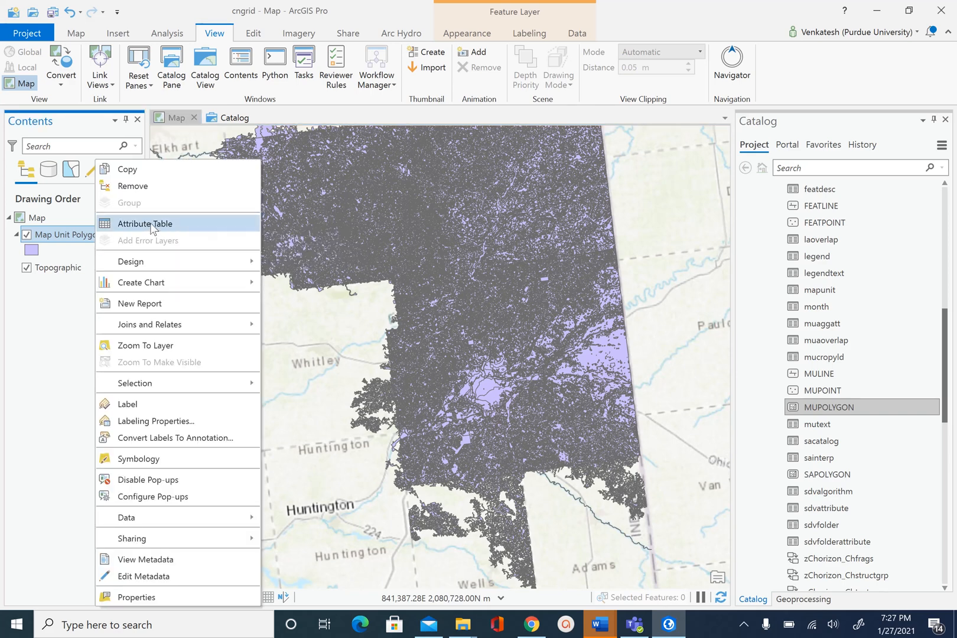
{"action": "left_click", "coordinate": [145, 223]}
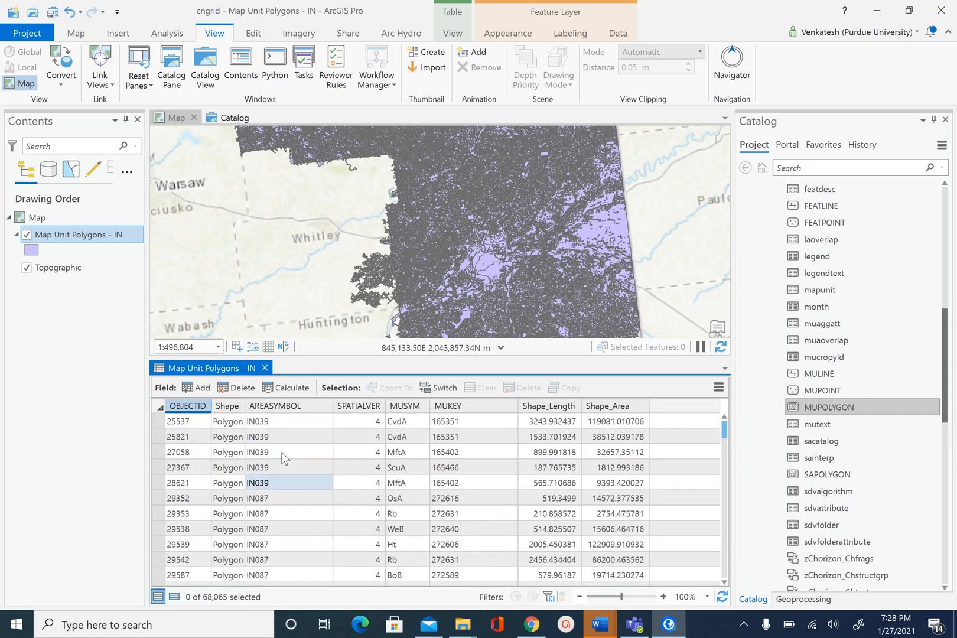
{"action": "scroll", "scroll_direction": "down", "scroll_amount": 3}
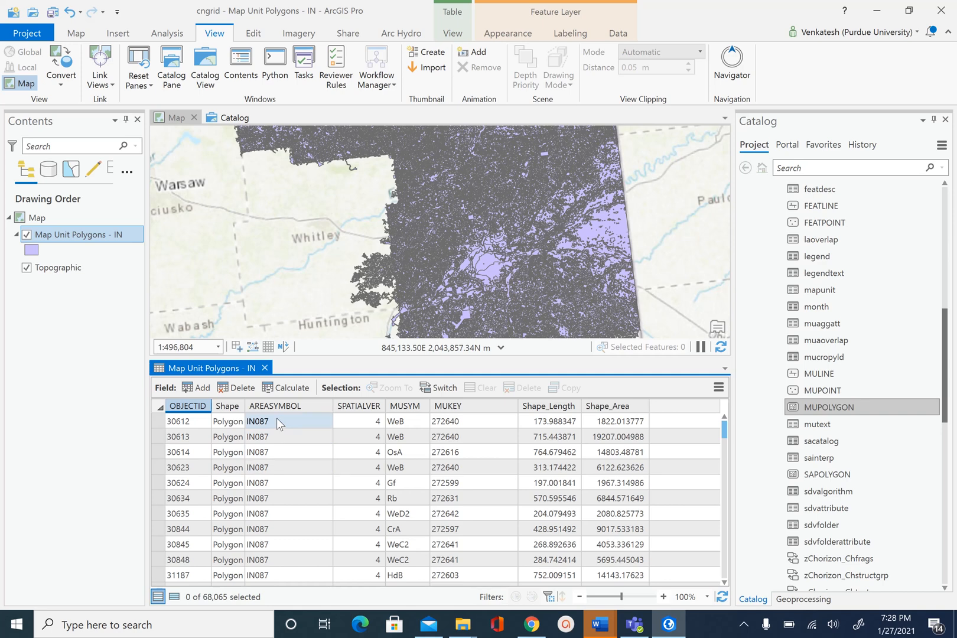
{"action": "left_click", "coordinate": [275, 436]}
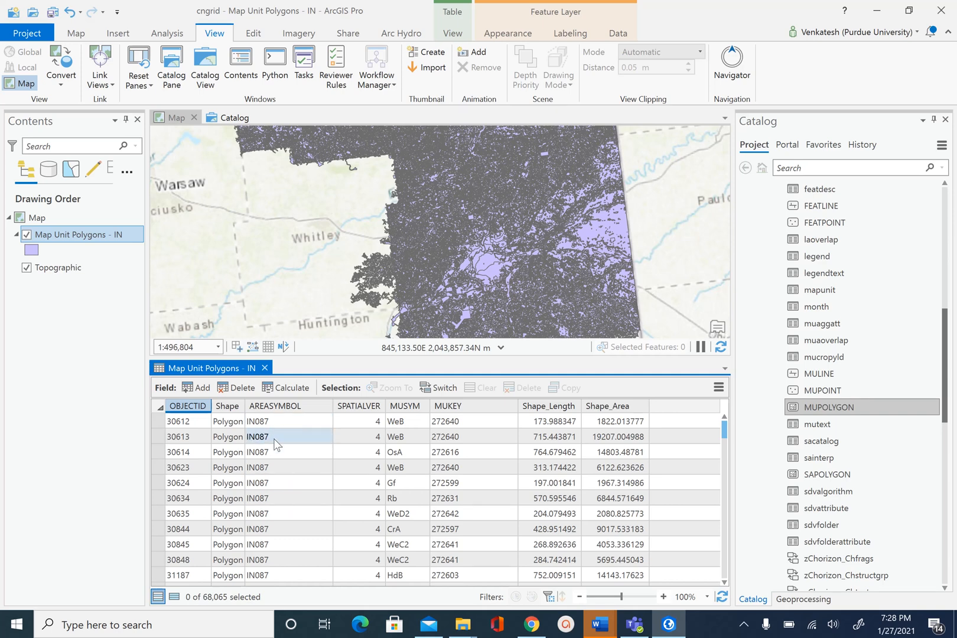
{"action": "left_click", "coordinate": [277, 421]}
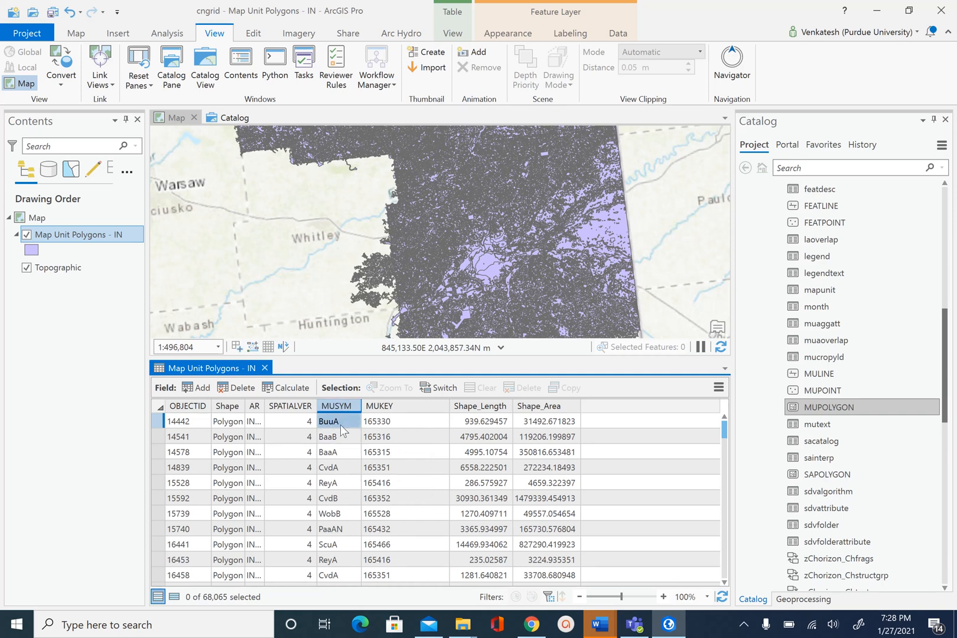
{"action": "left_click", "coordinate": [336, 436]}
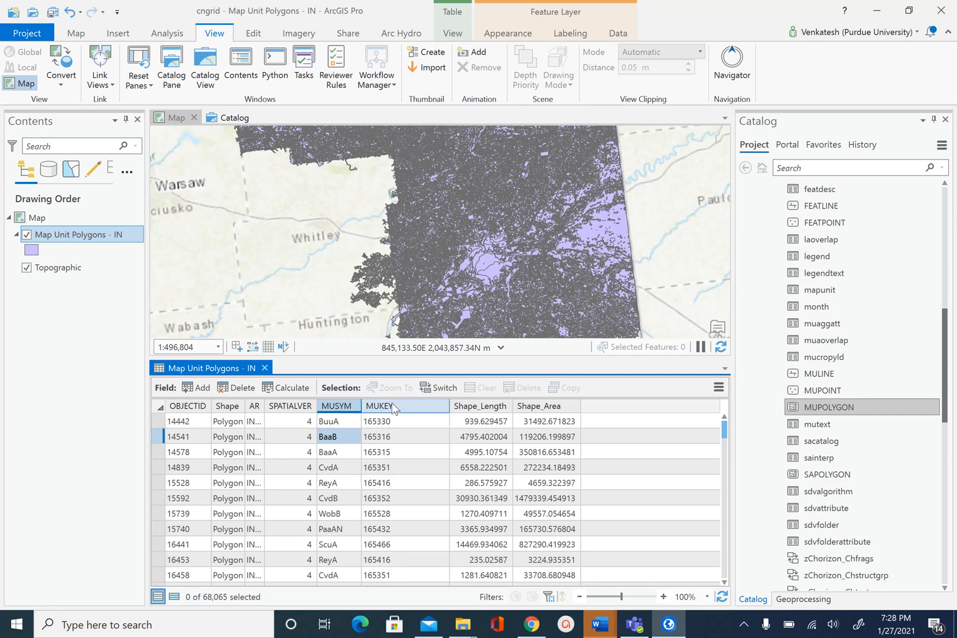
{"action": "left_click", "coordinate": [376, 435]}
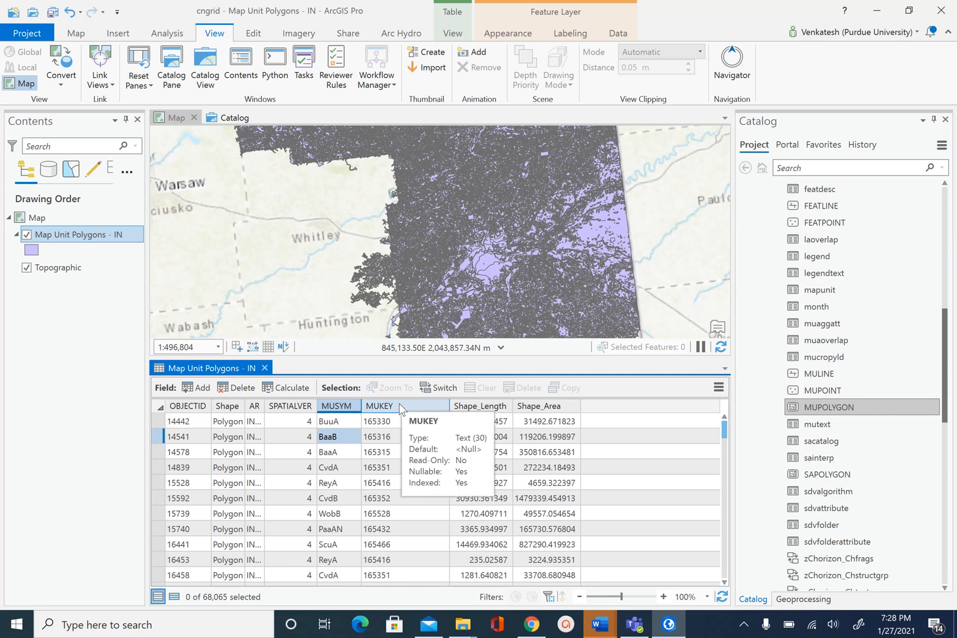
{"action": "left_click", "coordinate": [378, 405]}
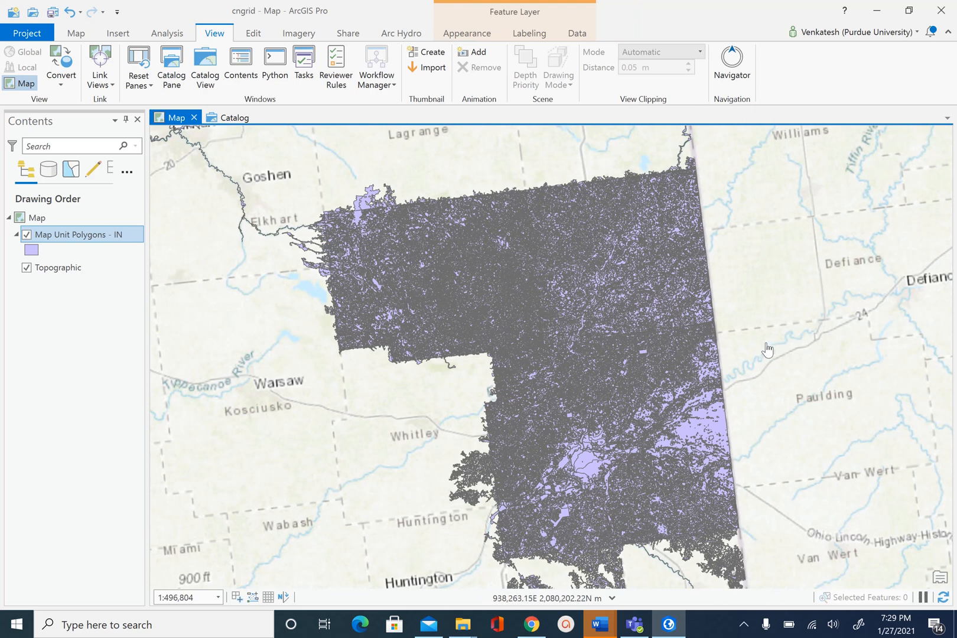
- Pan the map east toward Defiance to show the soil polygons' eastern edge
{"action": "left_click_drag", "start_coordinate": [767, 349], "coordinate": [686, 331]}
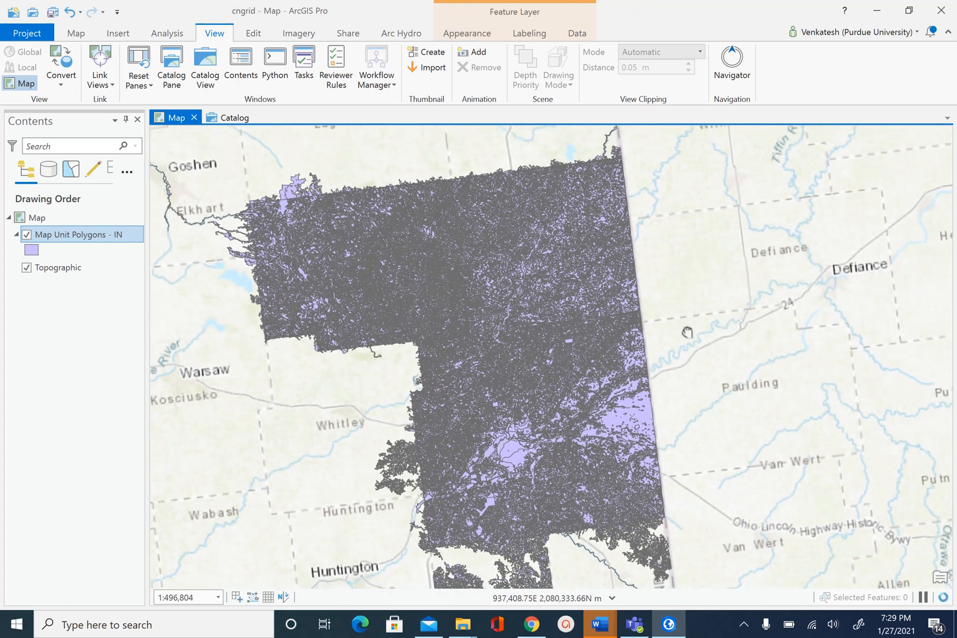